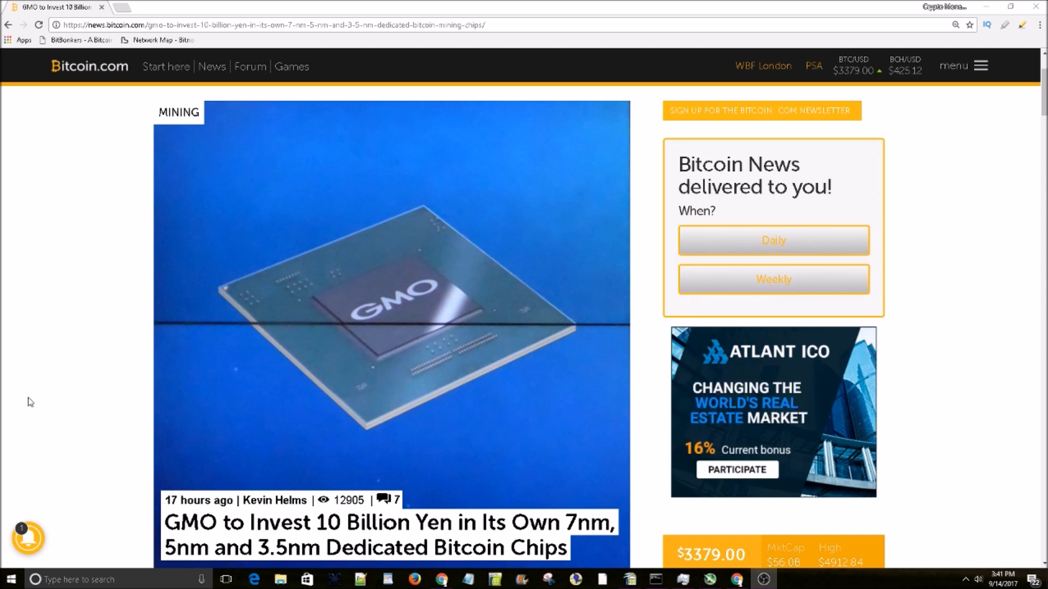
{"action": "mouse_move", "coordinate": [193, 527]}
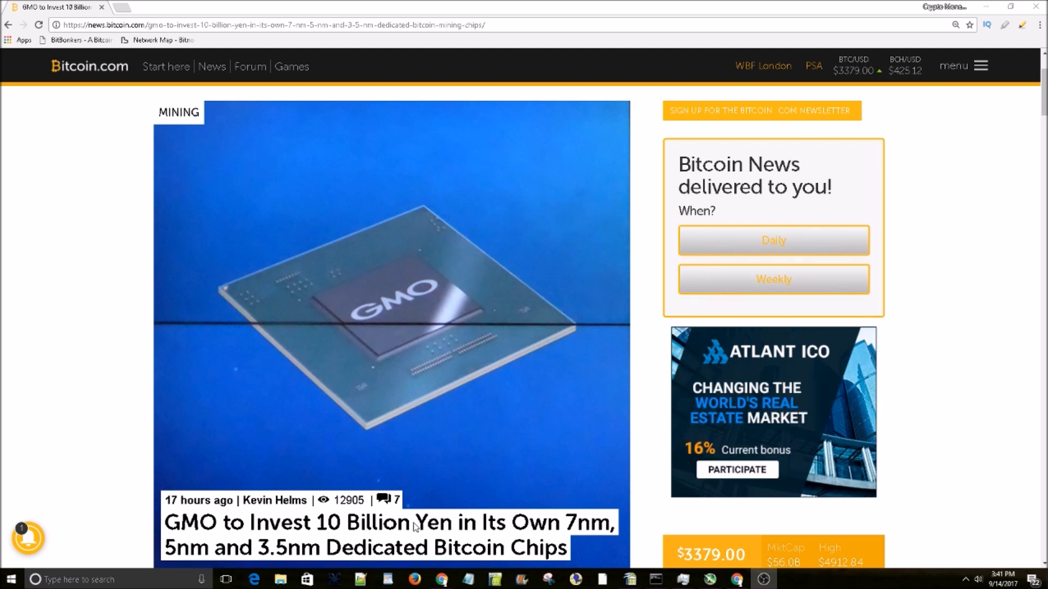
{"action": "mouse_move", "coordinate": [124, 349]}
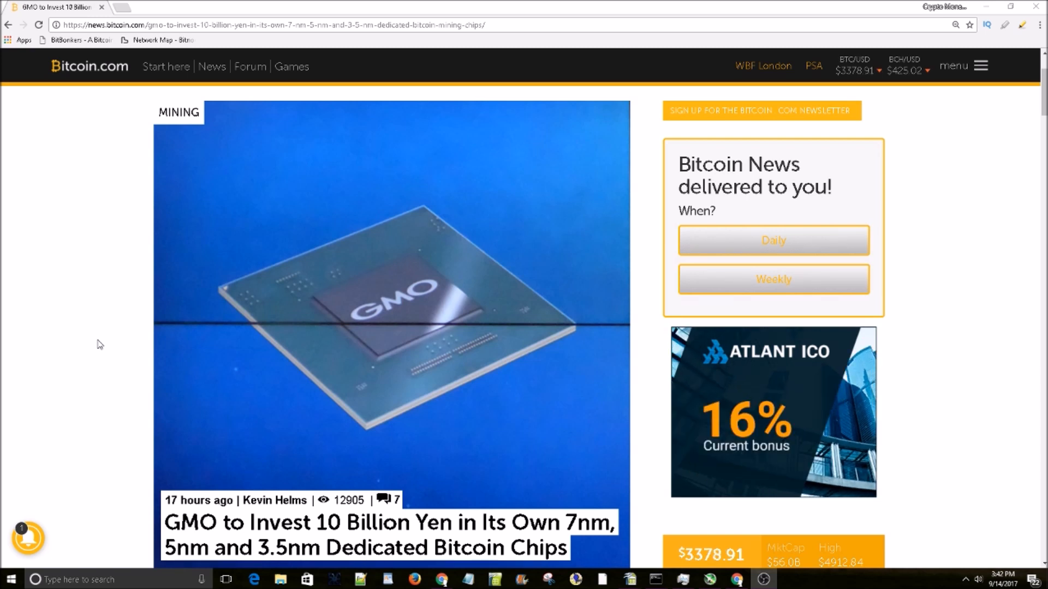
{"action": "scroll", "scroll_direction": "down", "scroll_amount": 3}
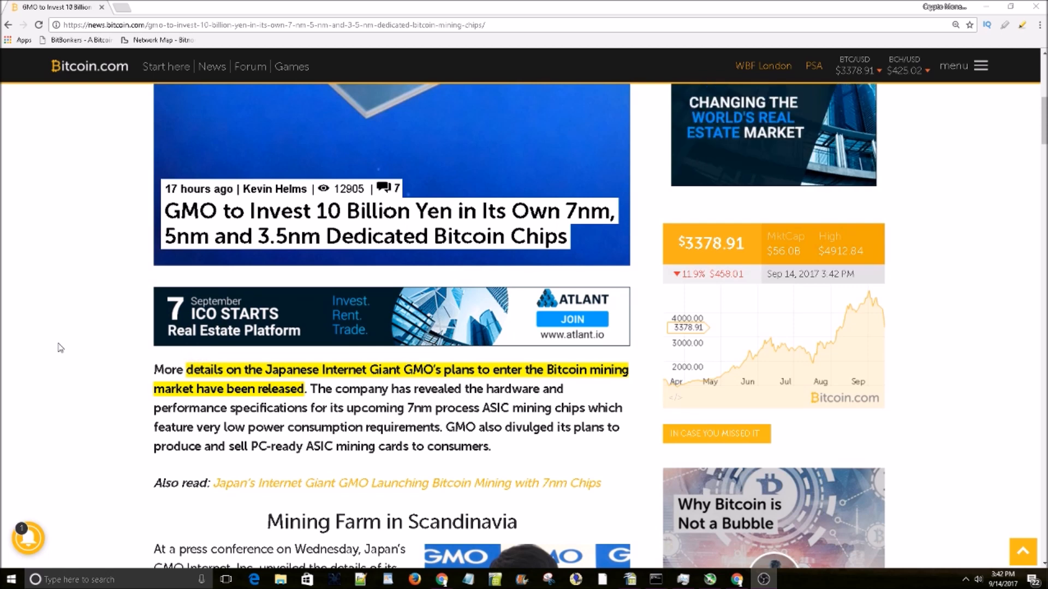
{"action": "scroll", "scroll_direction": "down", "scroll_amount": 3}
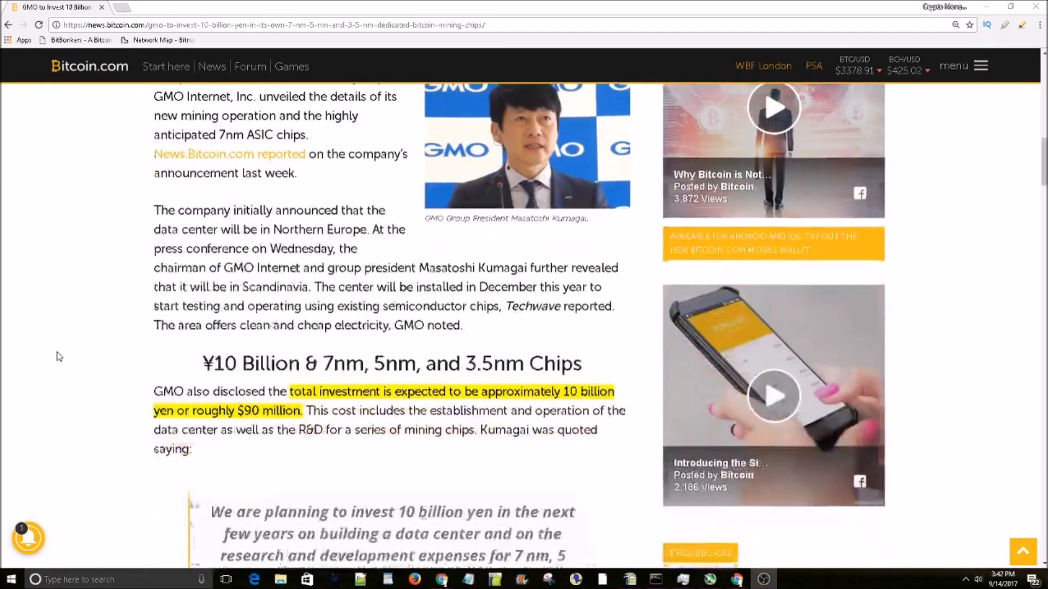
{"action": "scroll", "scroll_direction": "down", "scroll_amount": 3}
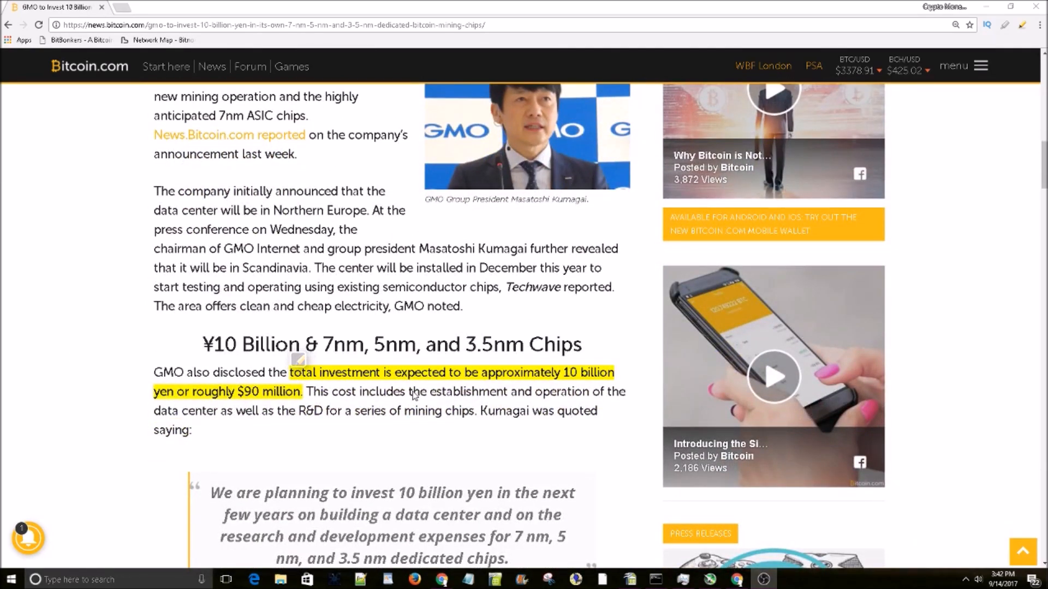
{"action": "mouse_move", "coordinate": [488, 391]}
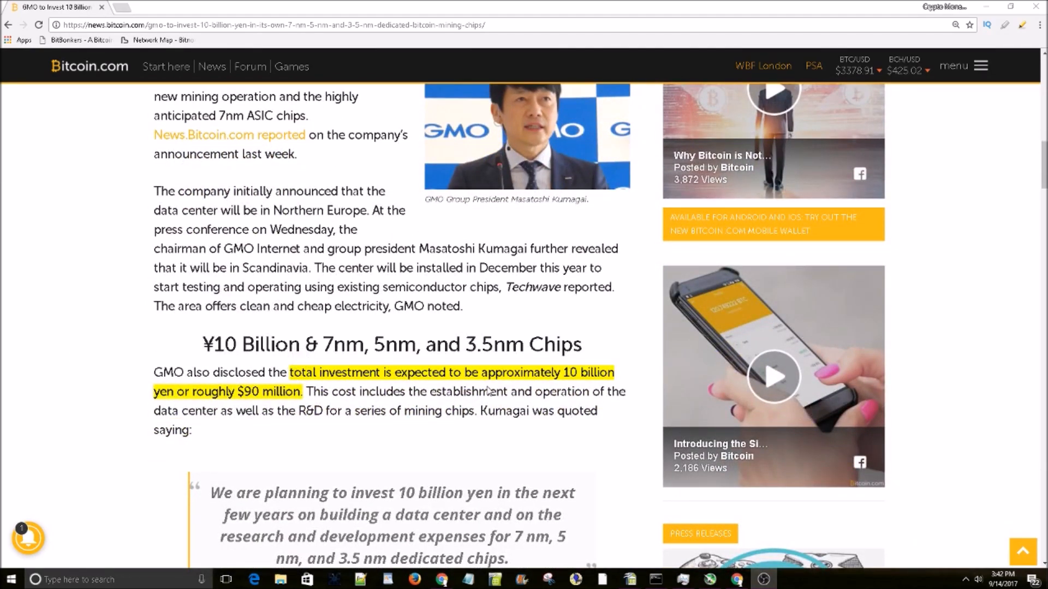
{"action": "mouse_move", "coordinate": [491, 404]}
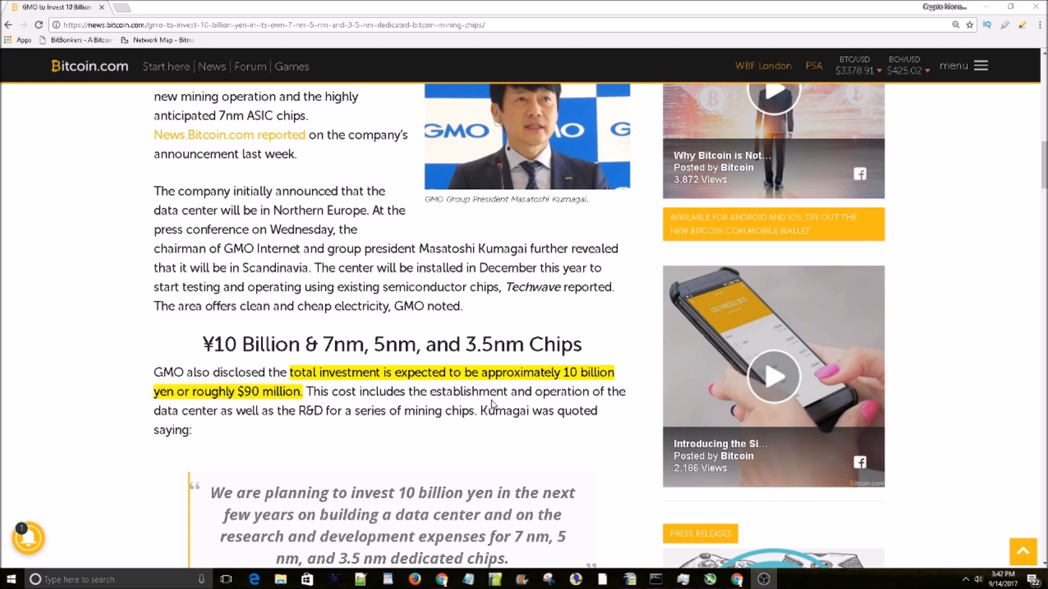
{"action": "mouse_move", "coordinate": [357, 407]}
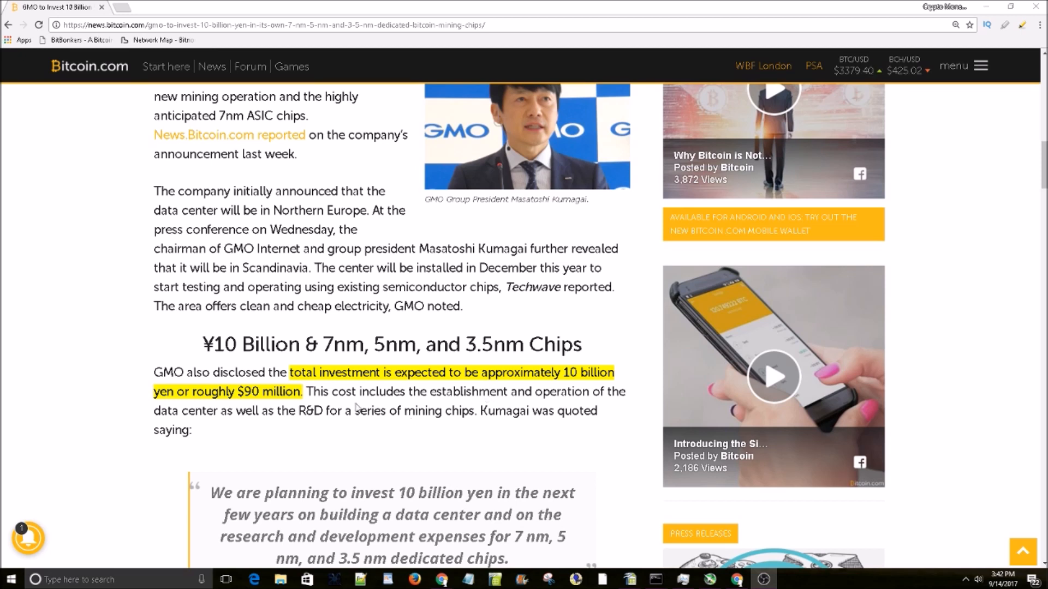
{"action": "mouse_move", "coordinate": [513, 408]}
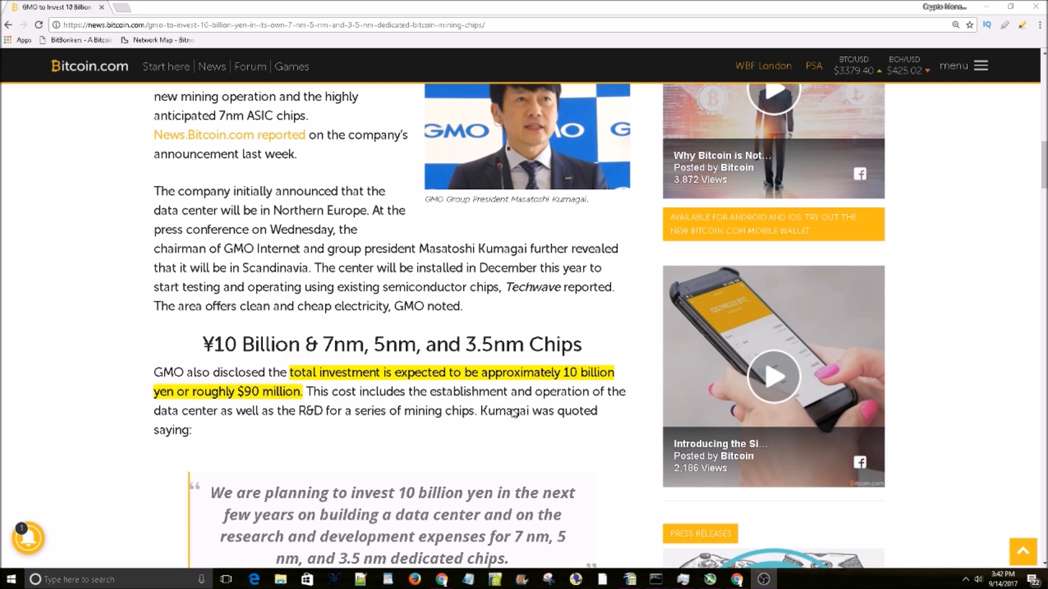
{"action": "scroll", "scroll_direction": "down", "scroll_amount": 3}
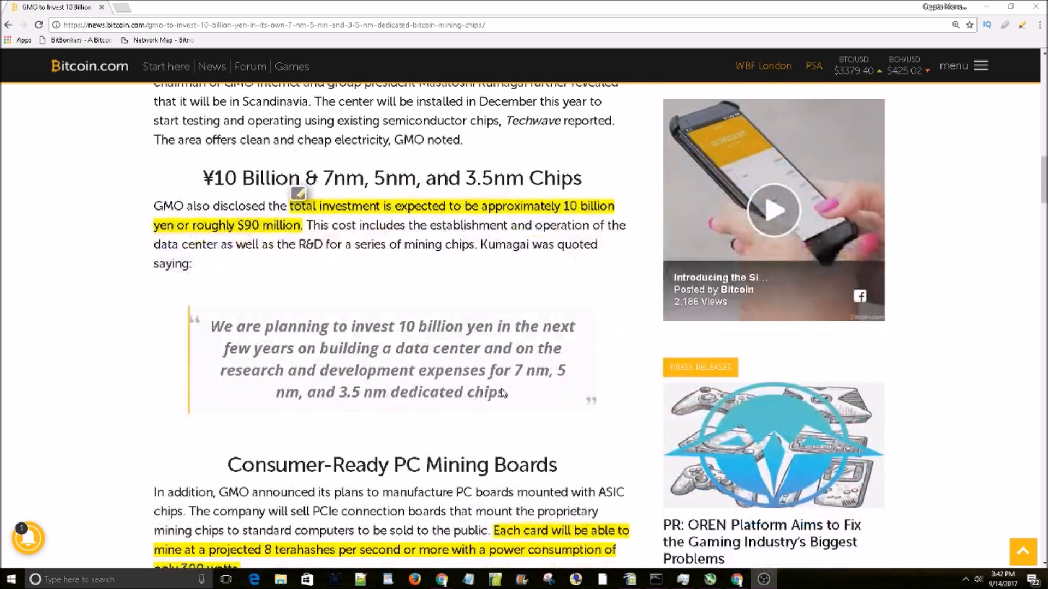
{"action": "scroll", "scroll_direction": "down", "scroll_amount": 3}
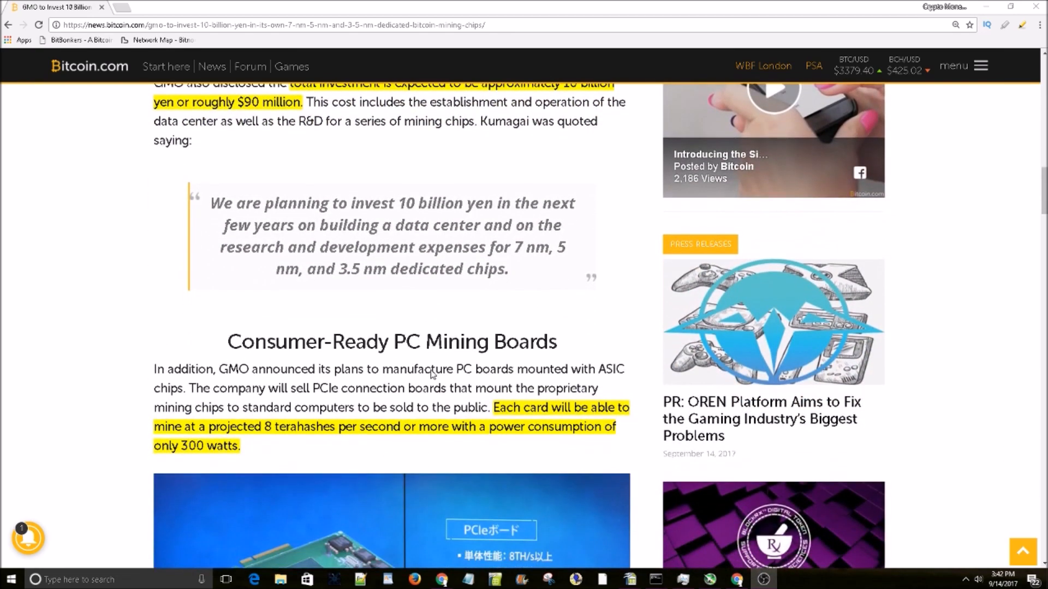
{"action": "scroll", "scroll_direction": "down", "scroll_amount": 3}
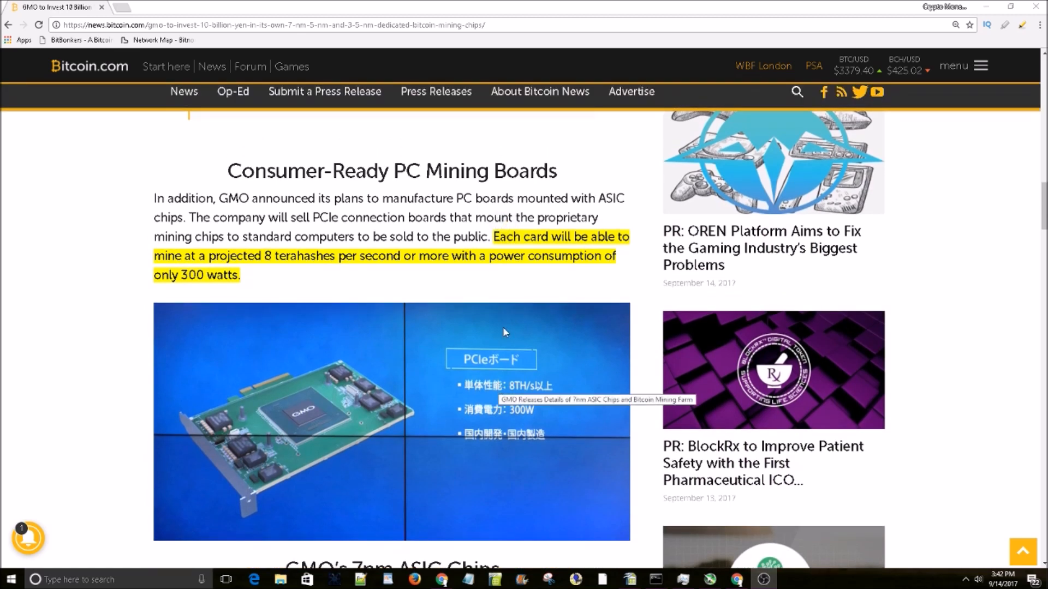
{"action": "mouse_move", "coordinate": [505, 280]}
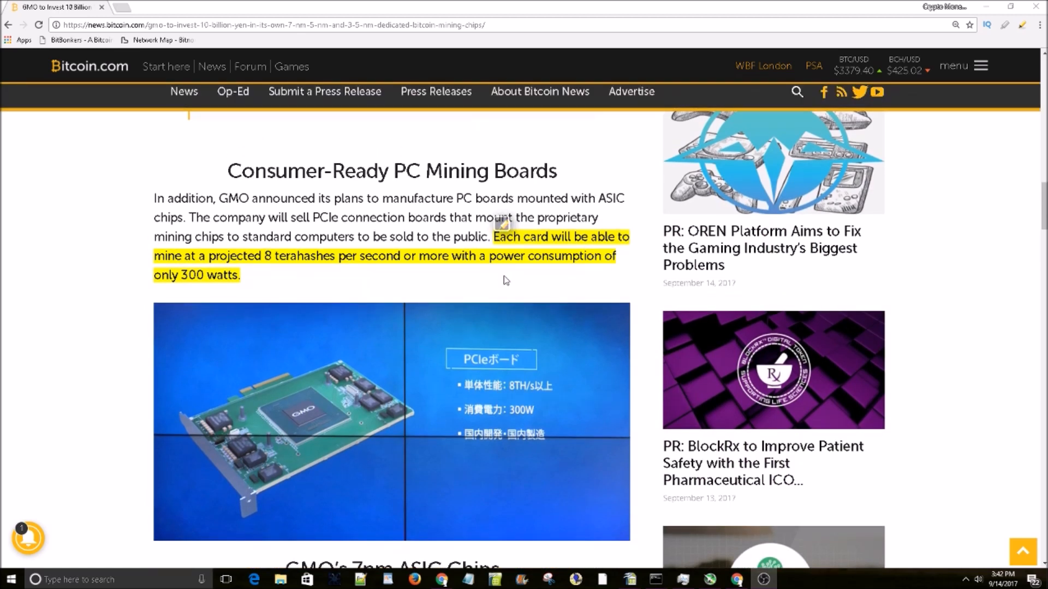
{"action": "mouse_move", "coordinate": [473, 363]}
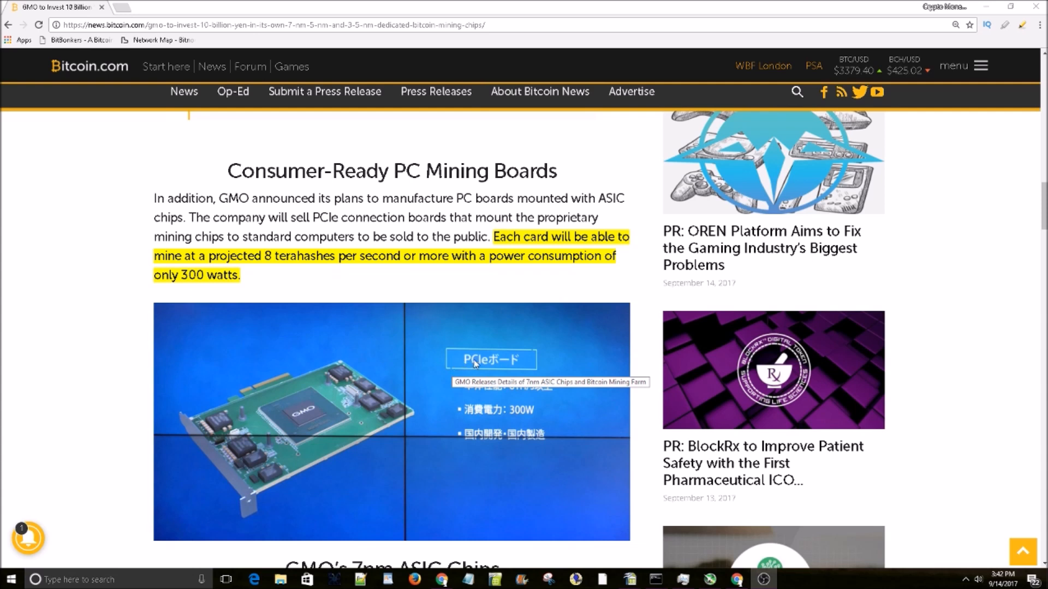
{"action": "mouse_move", "coordinate": [398, 394]}
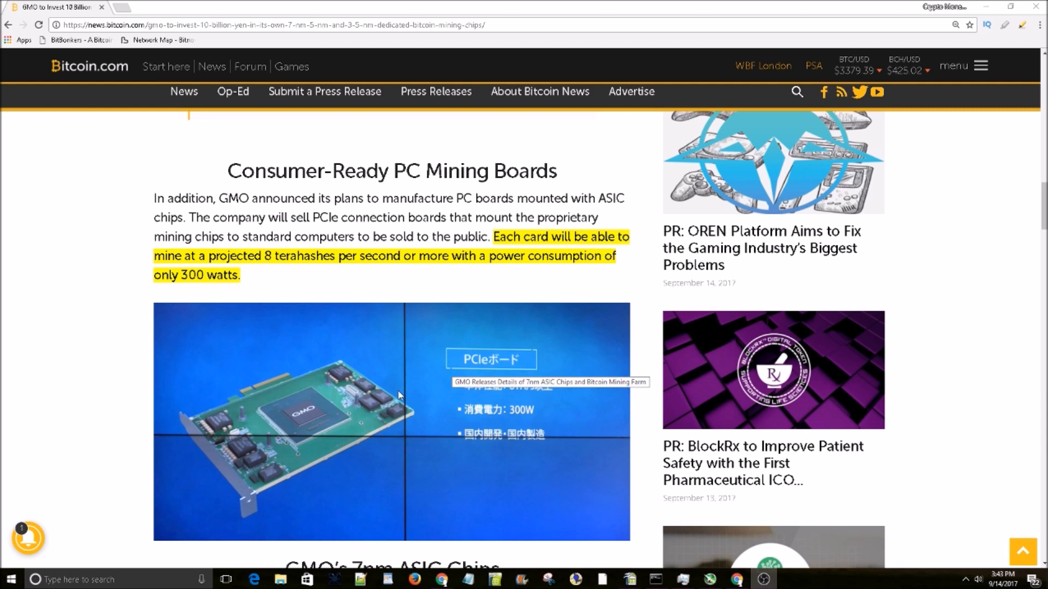
{"action": "mouse_move", "coordinate": [490, 287]}
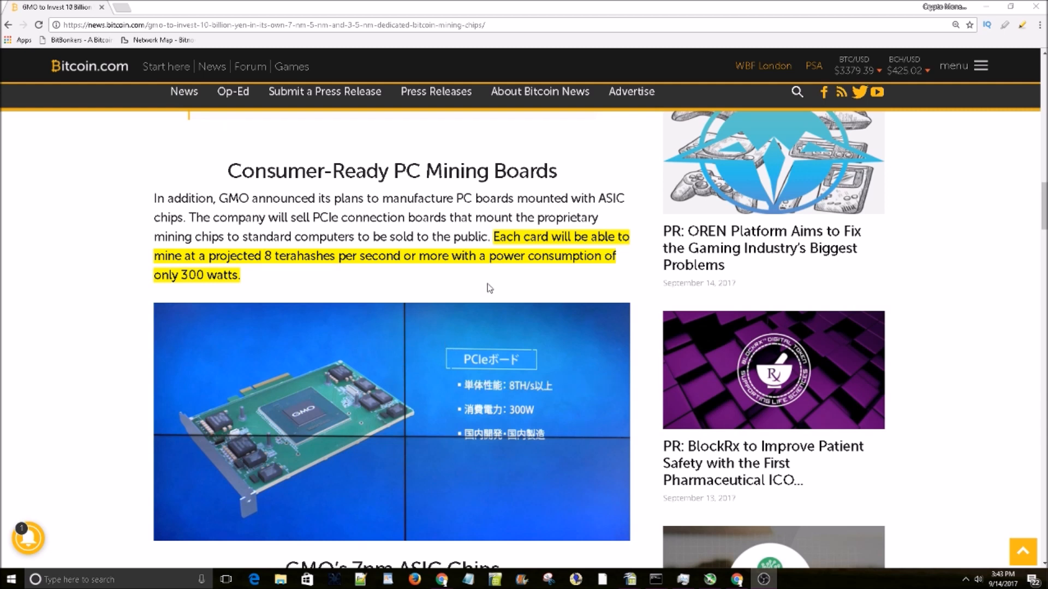
{"action": "mouse_move", "coordinate": [613, 283]}
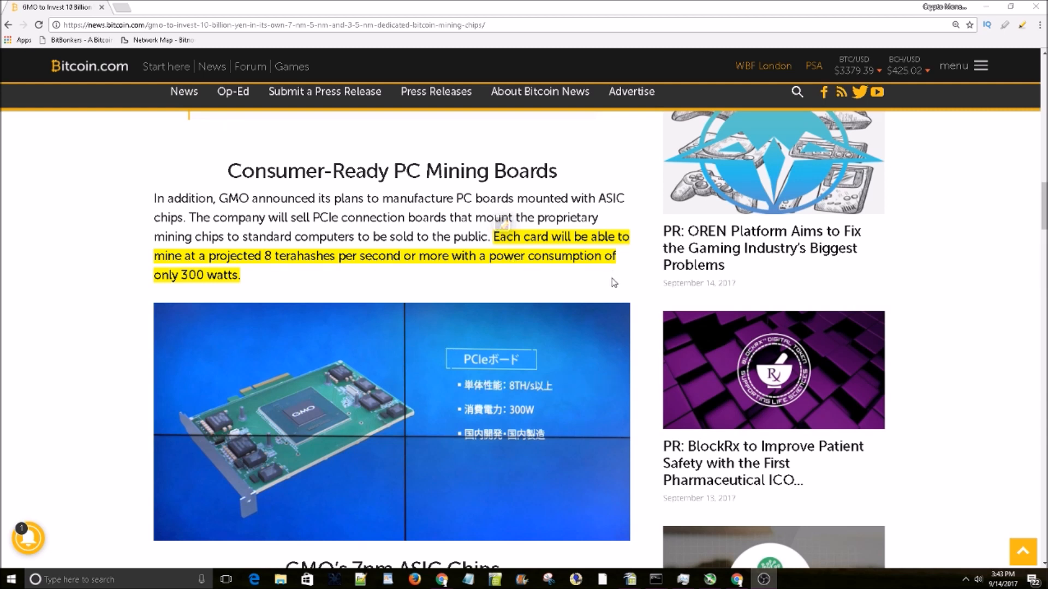
{"action": "mouse_move", "coordinate": [57, 275]}
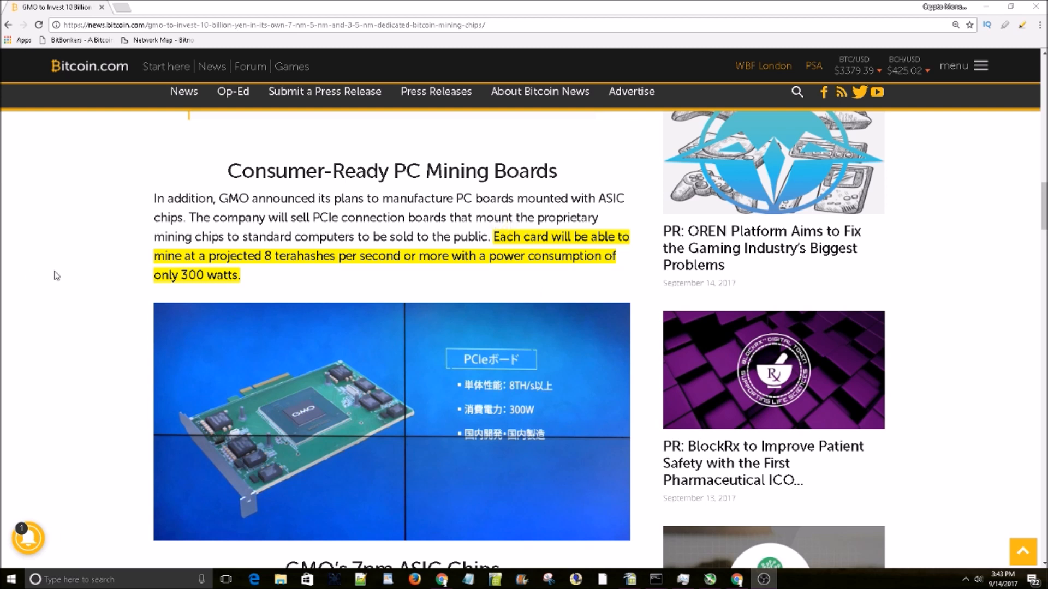
{"action": "mouse_move", "coordinate": [60, 274]}
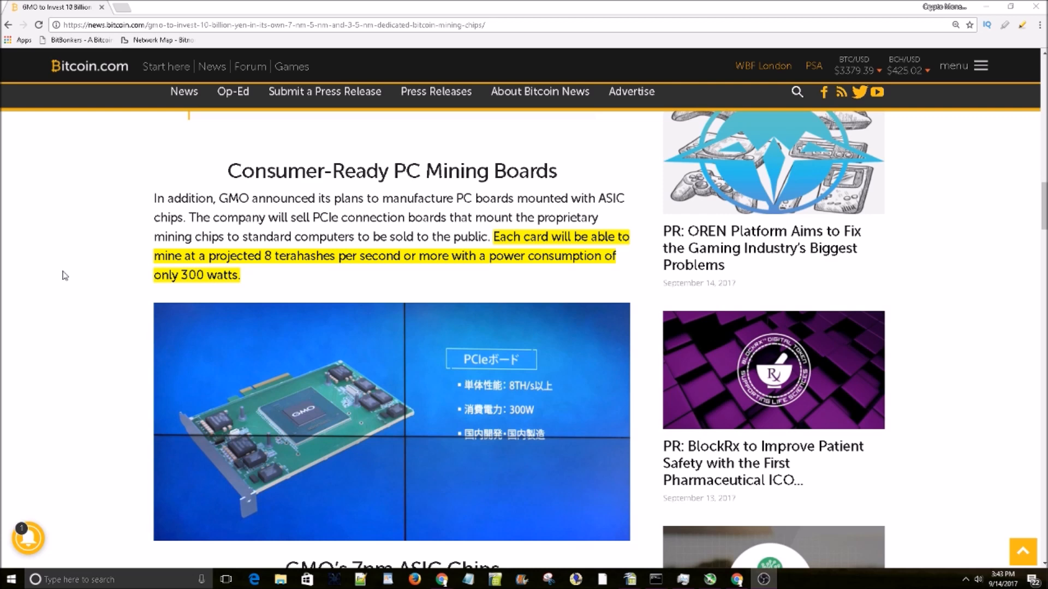
{"action": "scroll", "scroll_direction": "down", "scroll_amount": 3}
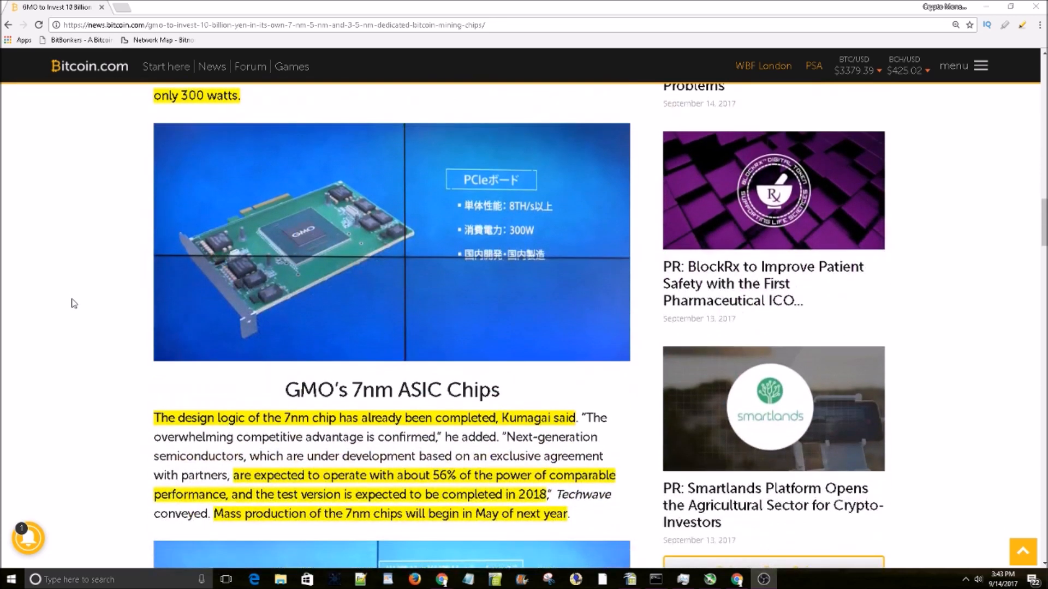
{"action": "scroll", "scroll_direction": "down", "scroll_amount": 3}
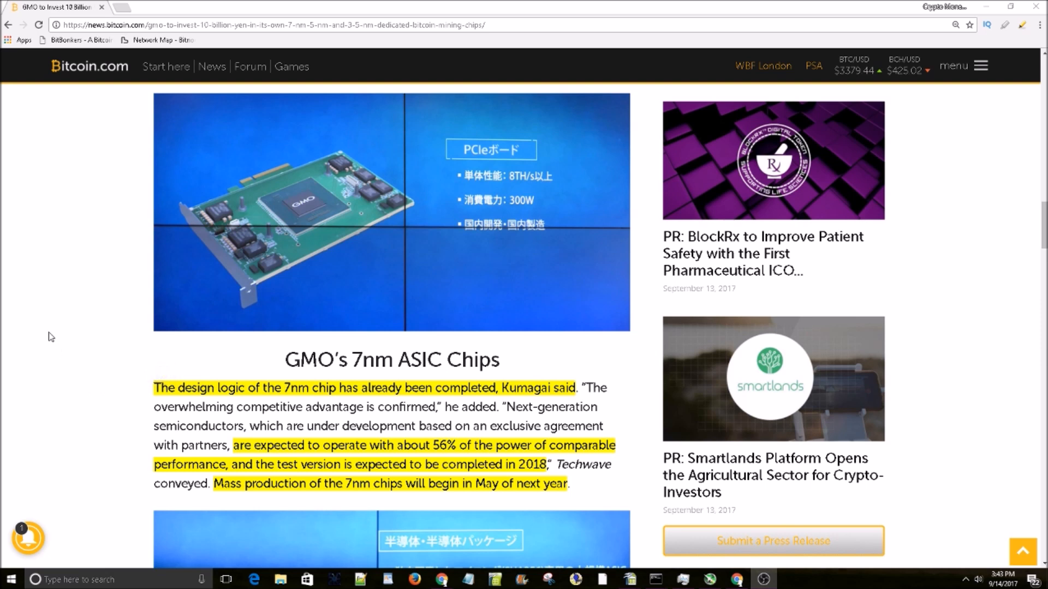
{"action": "mouse_move", "coordinate": [114, 417]}
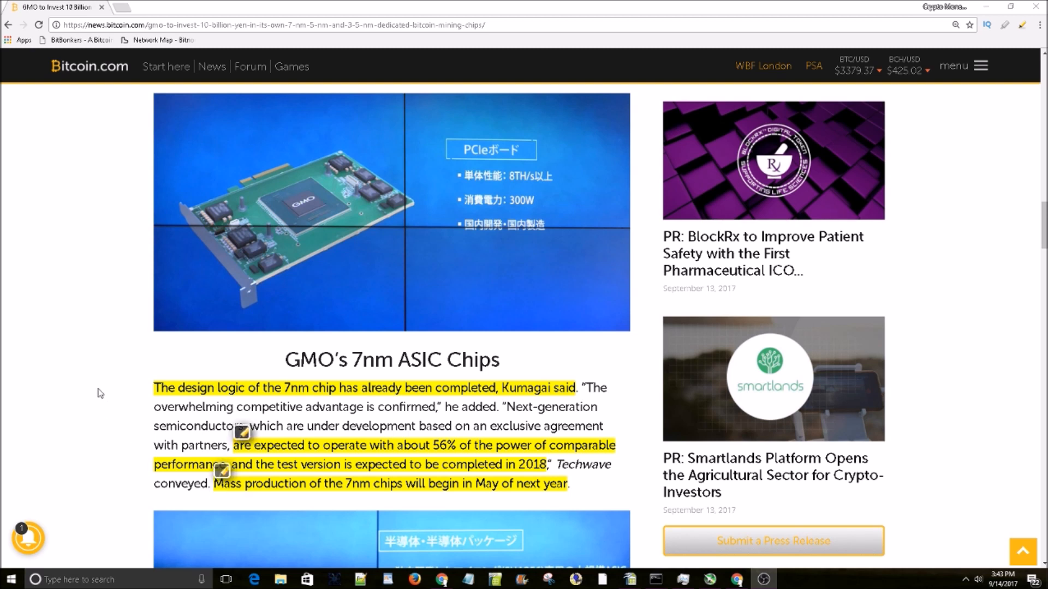
{"action": "mouse_move", "coordinate": [470, 500]}
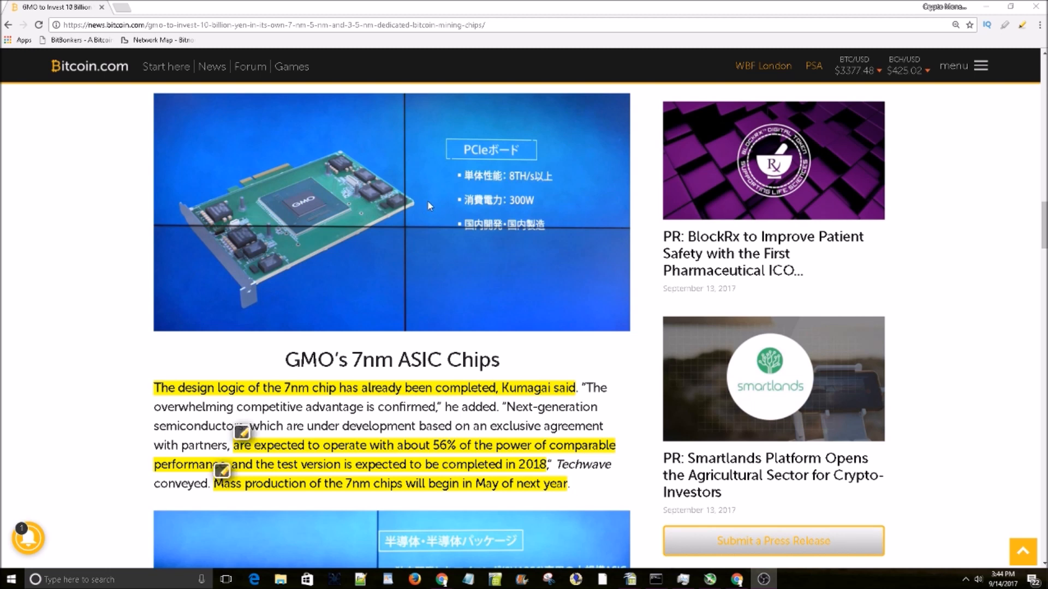
{"action": "mouse_move", "coordinate": [33, 250]}
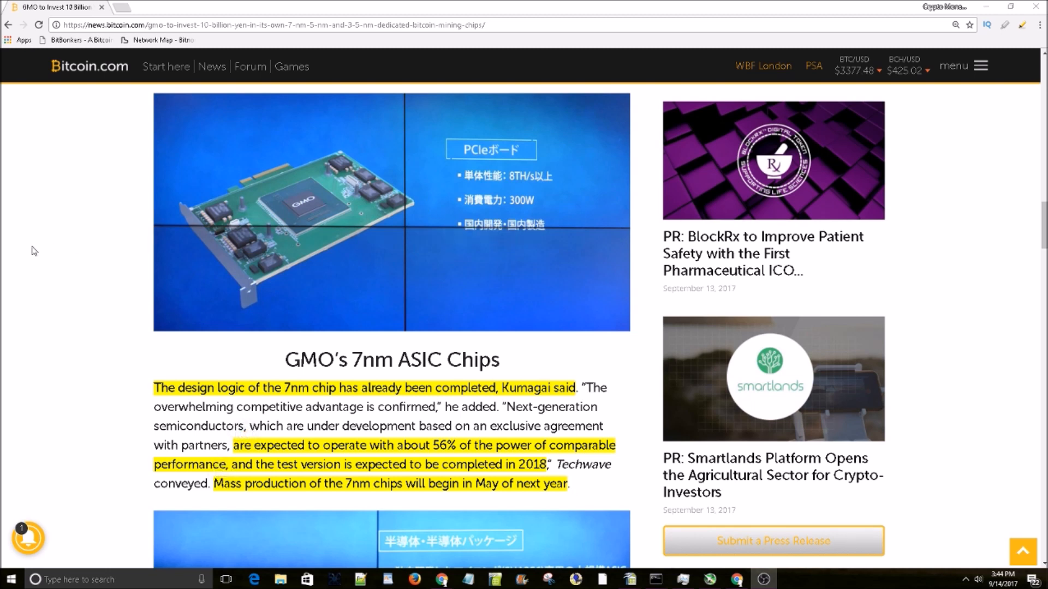
{"action": "scroll", "scroll_direction": "down", "scroll_amount": 3}
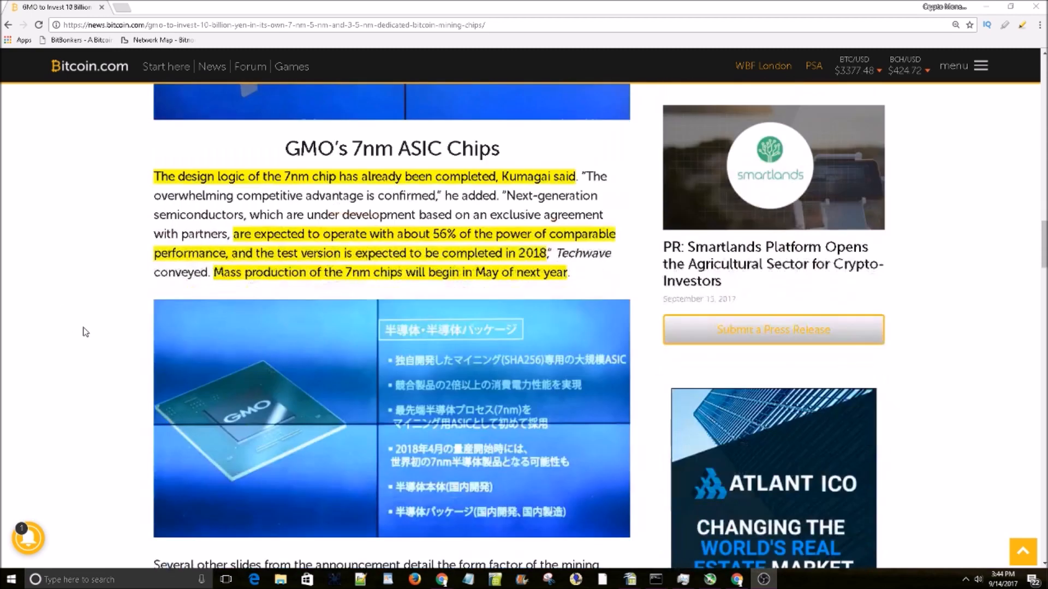
{"action": "scroll", "scroll_direction": "down", "scroll_amount": 3}
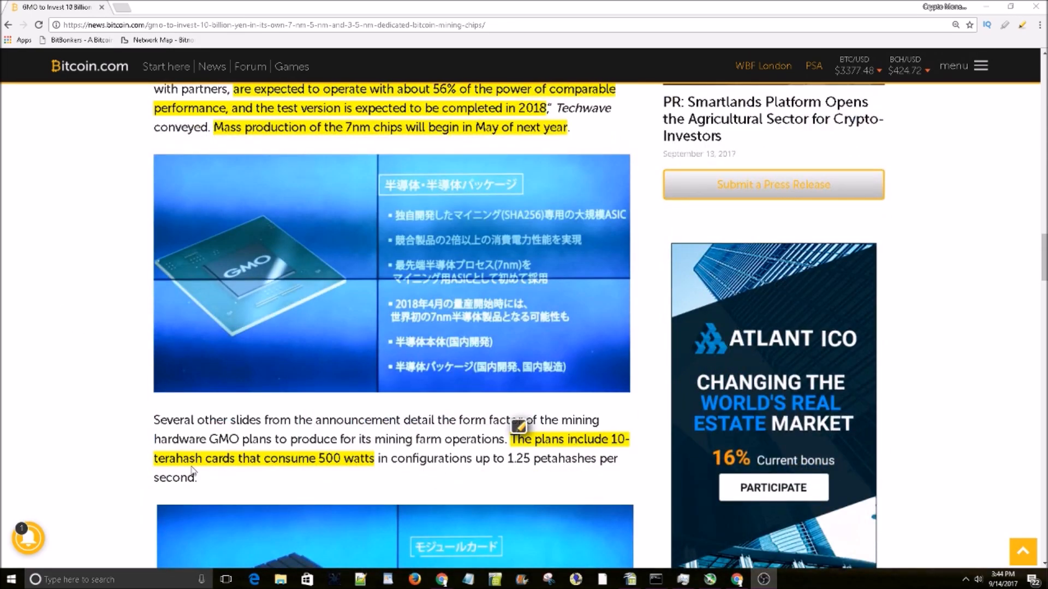
{"action": "mouse_move", "coordinate": [296, 470]}
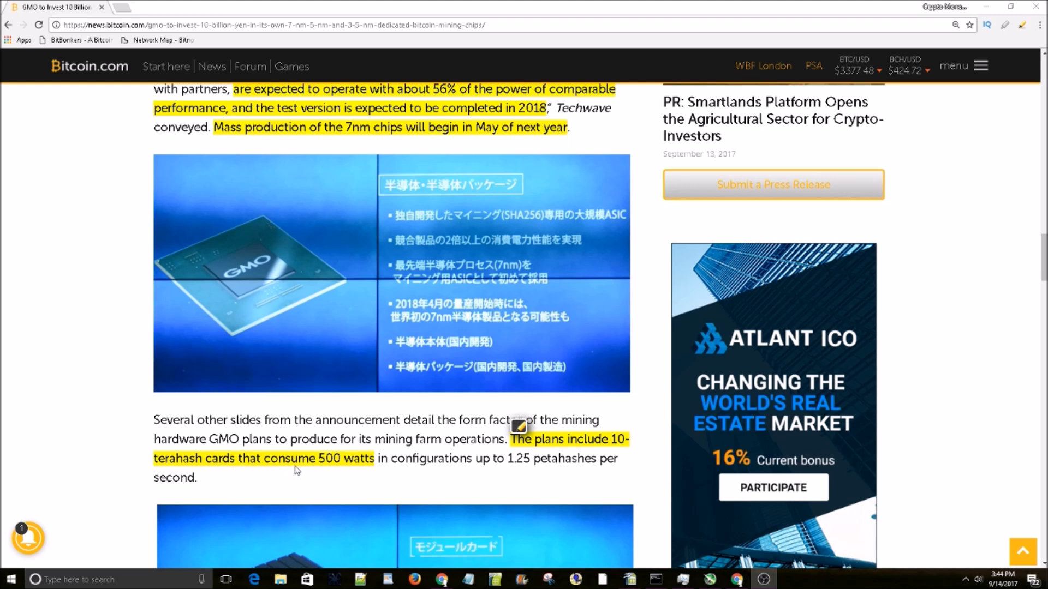
{"action": "mouse_move", "coordinate": [380, 476]}
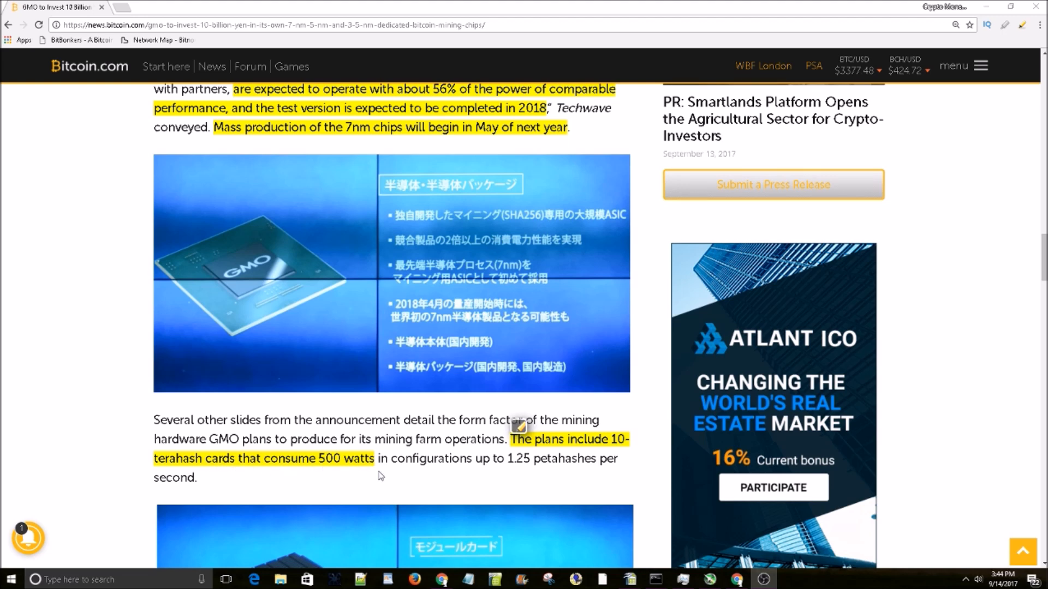
{"action": "scroll", "scroll_direction": "down", "scroll_amount": 3}
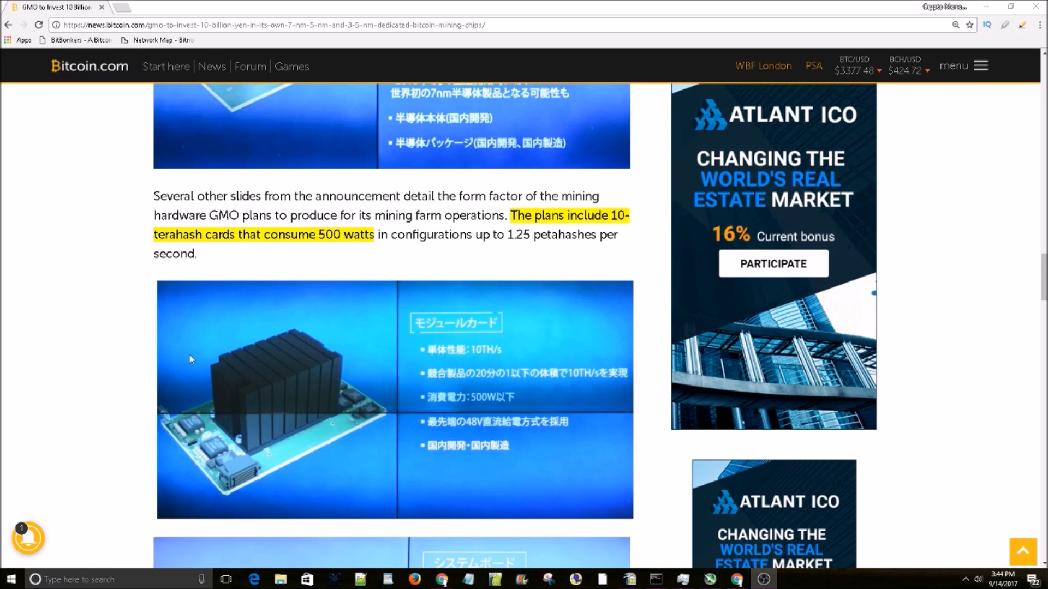
{"action": "mouse_move", "coordinate": [366, 440]}
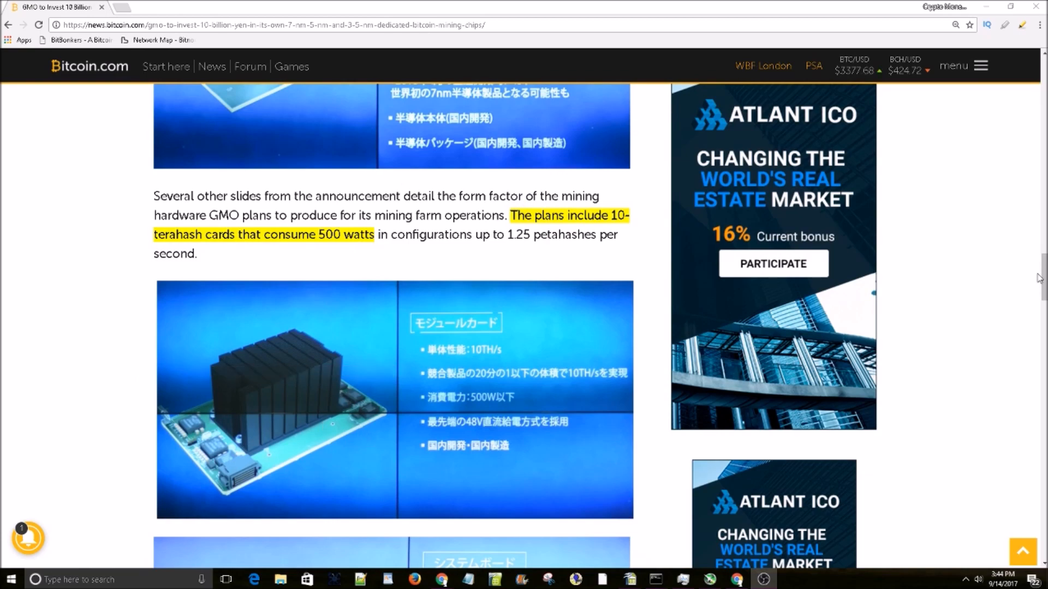
{"action": "scroll", "scroll_direction": "down", "scroll_amount": 3}
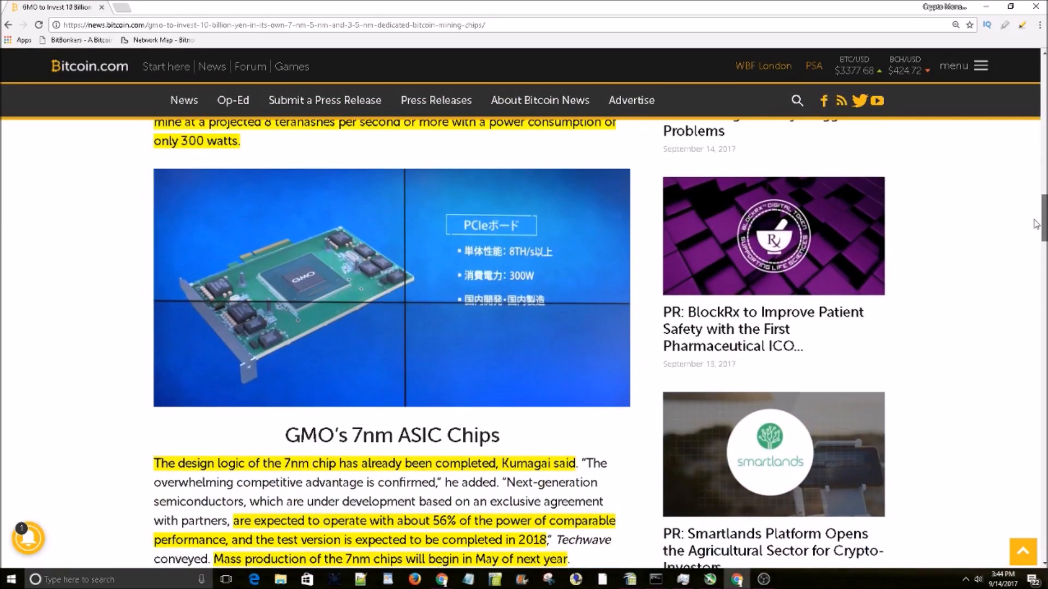
{"action": "scroll", "scroll_direction": "down", "scroll_amount": 3}
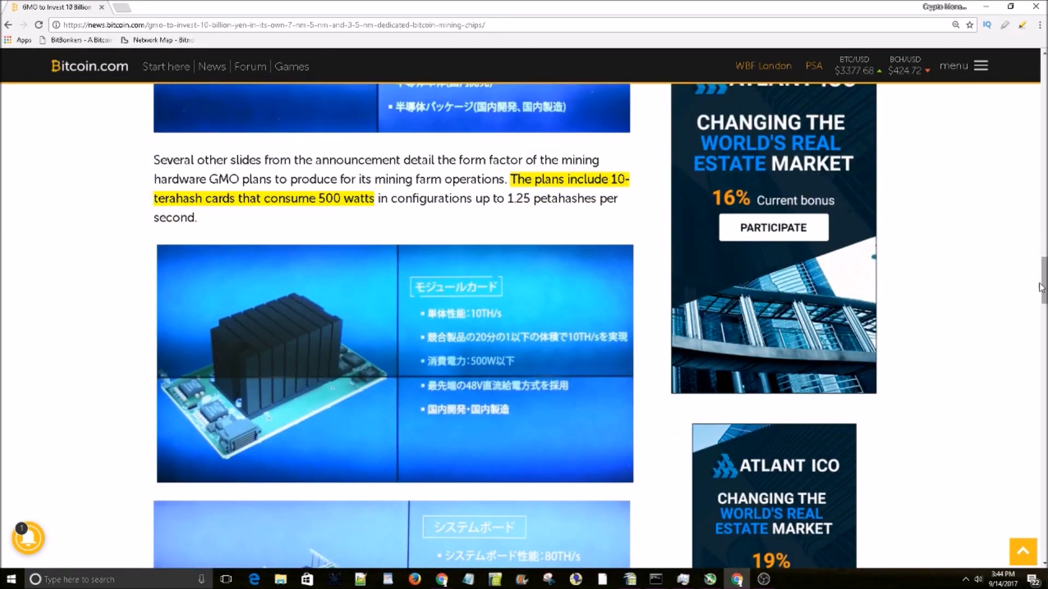
{"action": "mouse_move", "coordinate": [322, 381]}
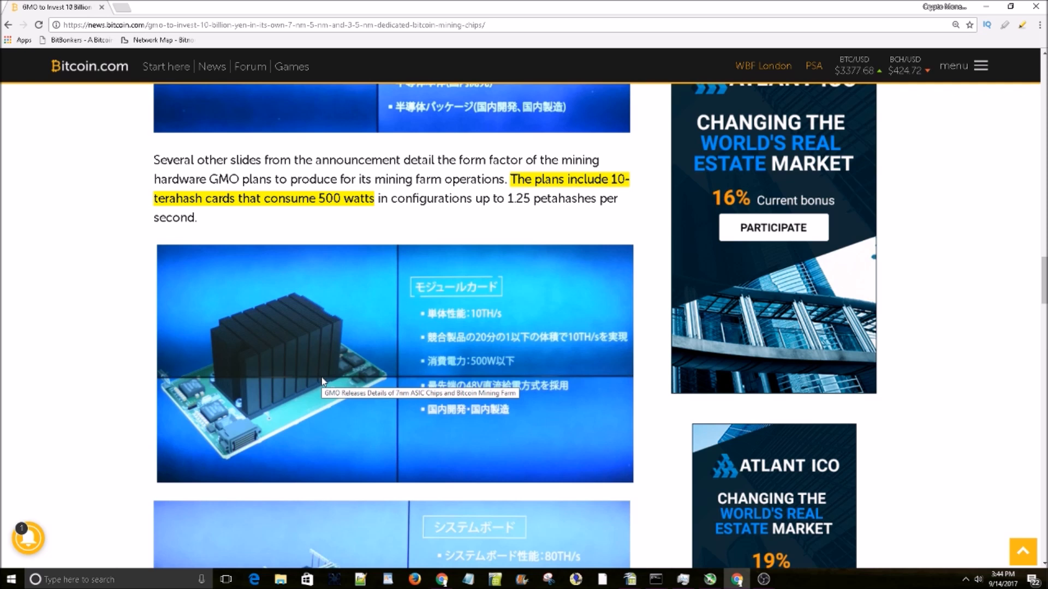
{"action": "mouse_move", "coordinate": [249, 362]}
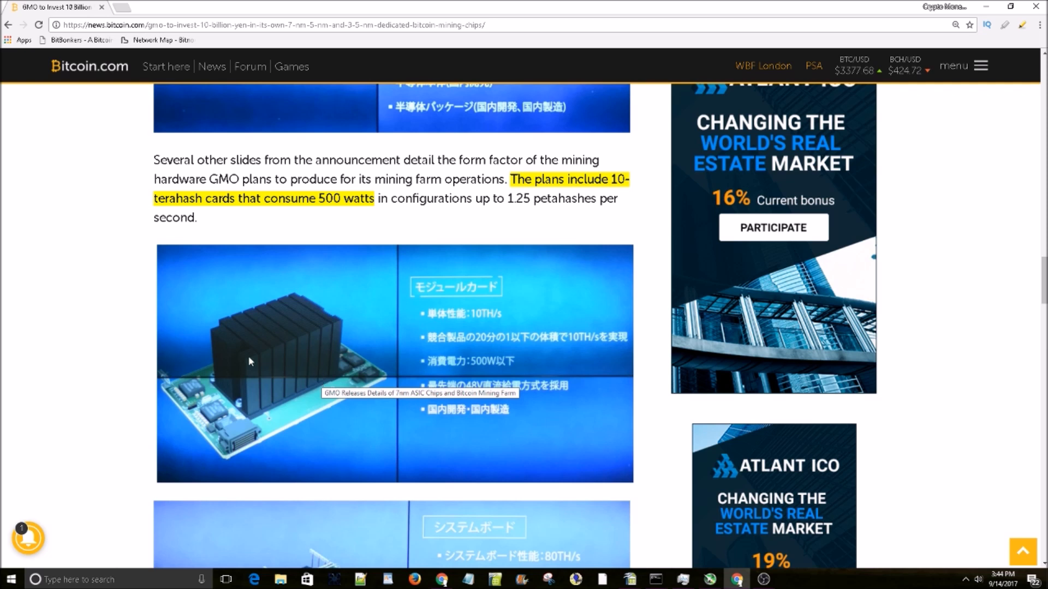
{"action": "mouse_move", "coordinate": [252, 374]}
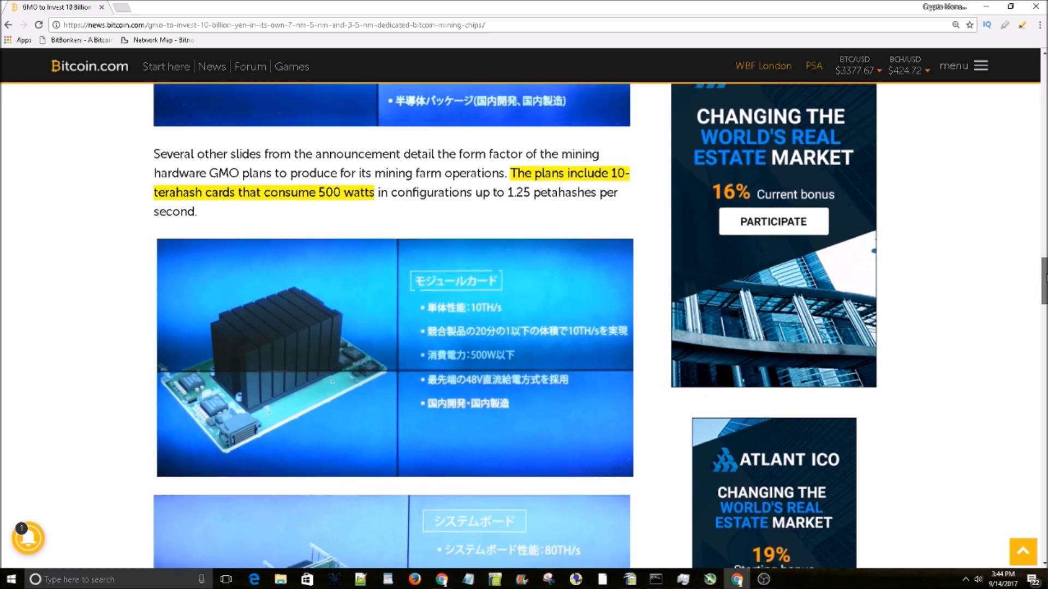
{"action": "scroll", "scroll_direction": "down", "scroll_amount": 3}
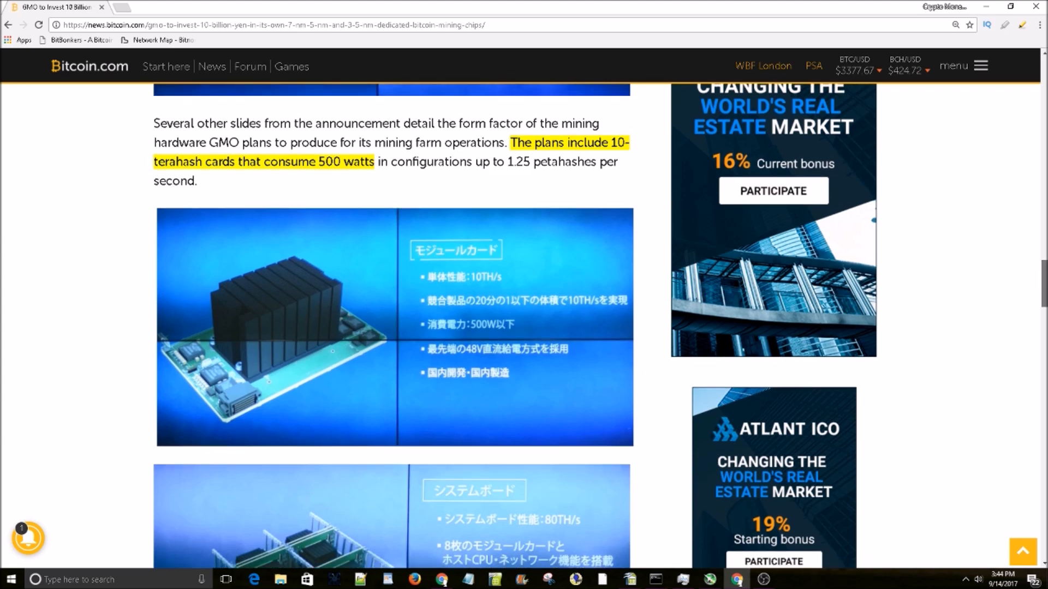
{"action": "scroll", "scroll_direction": "down", "scroll_amount": 3}
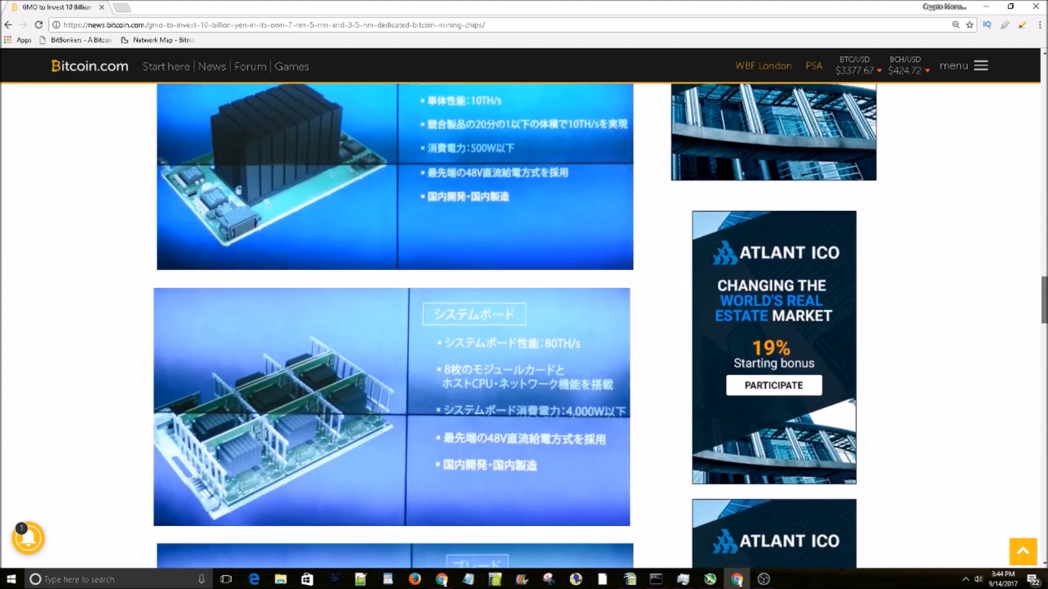
{"action": "scroll", "scroll_direction": "down", "scroll_amount": 3}
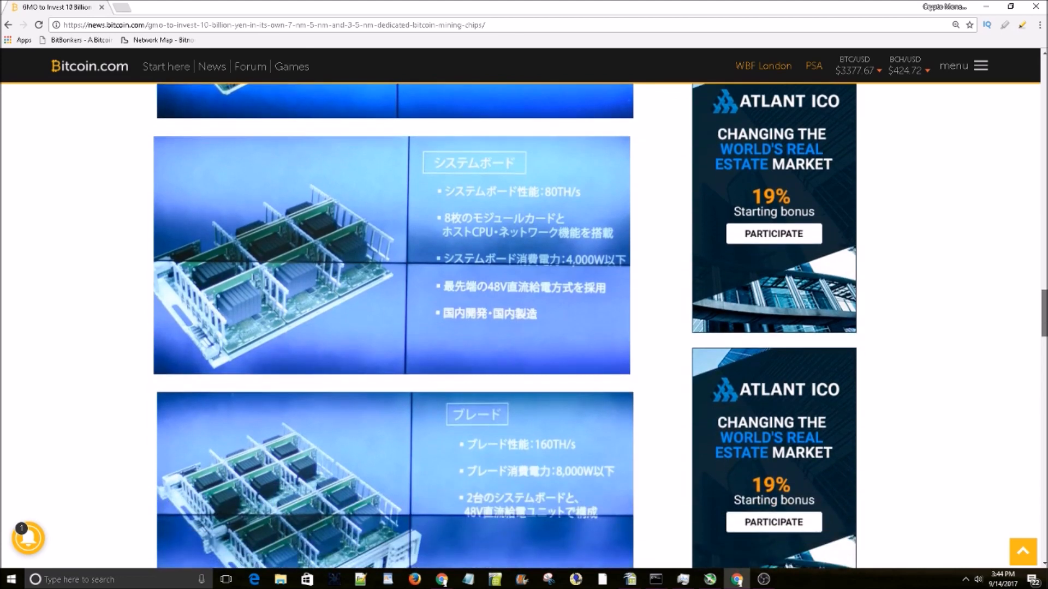
{"action": "scroll", "scroll_direction": "down", "scroll_amount": 3}
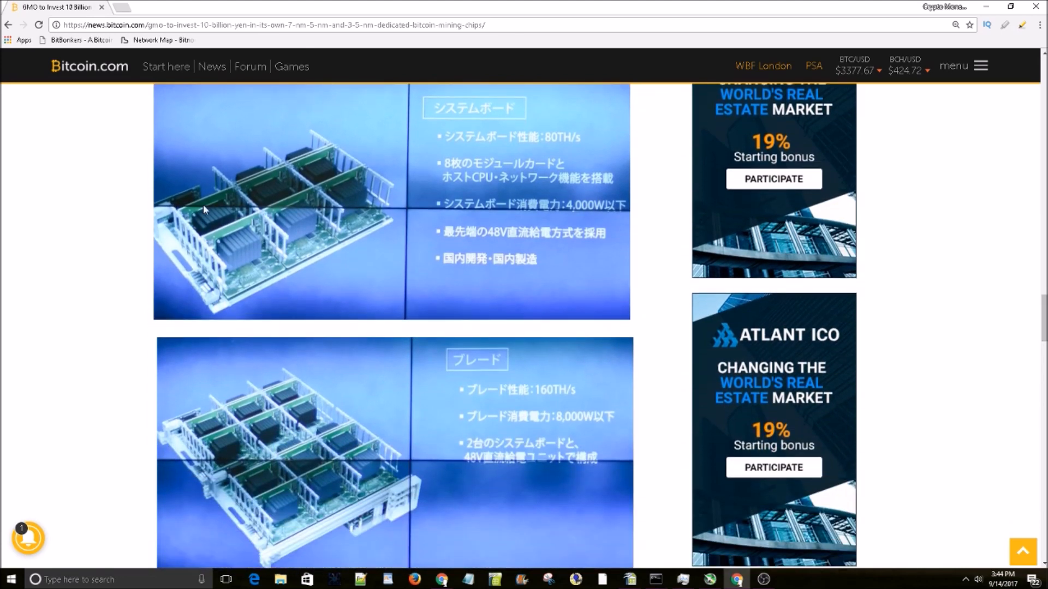
{"action": "mouse_move", "coordinate": [455, 163]}
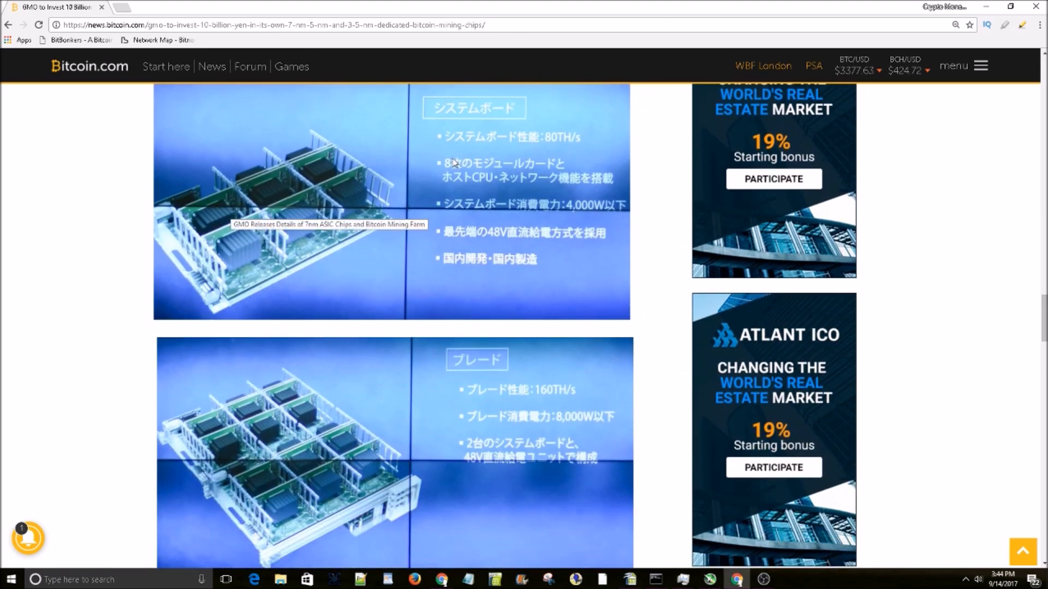
{"action": "mouse_move", "coordinate": [229, 189]}
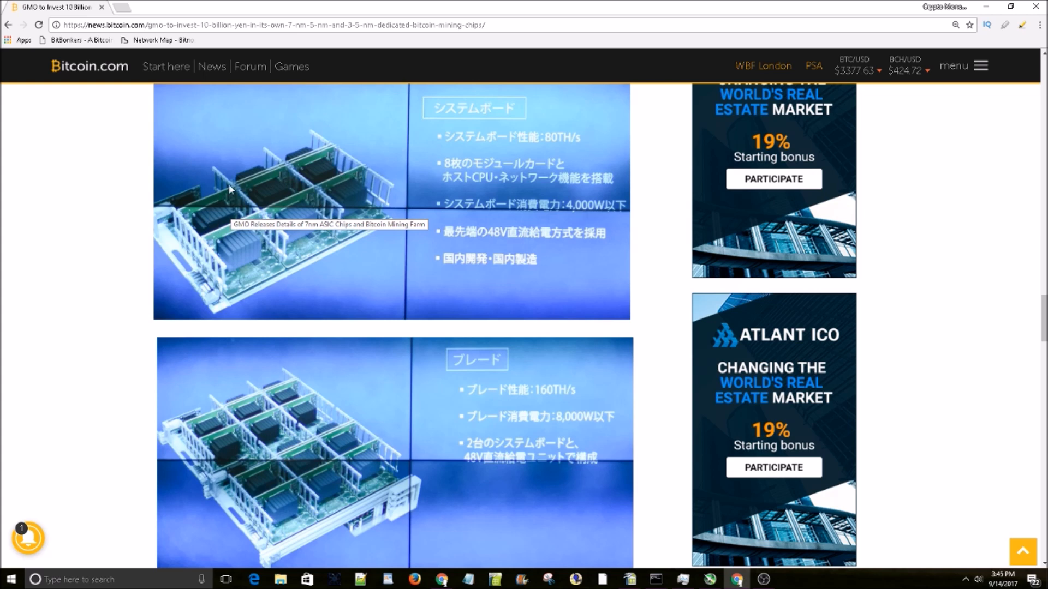
{"action": "mouse_move", "coordinate": [378, 144]}
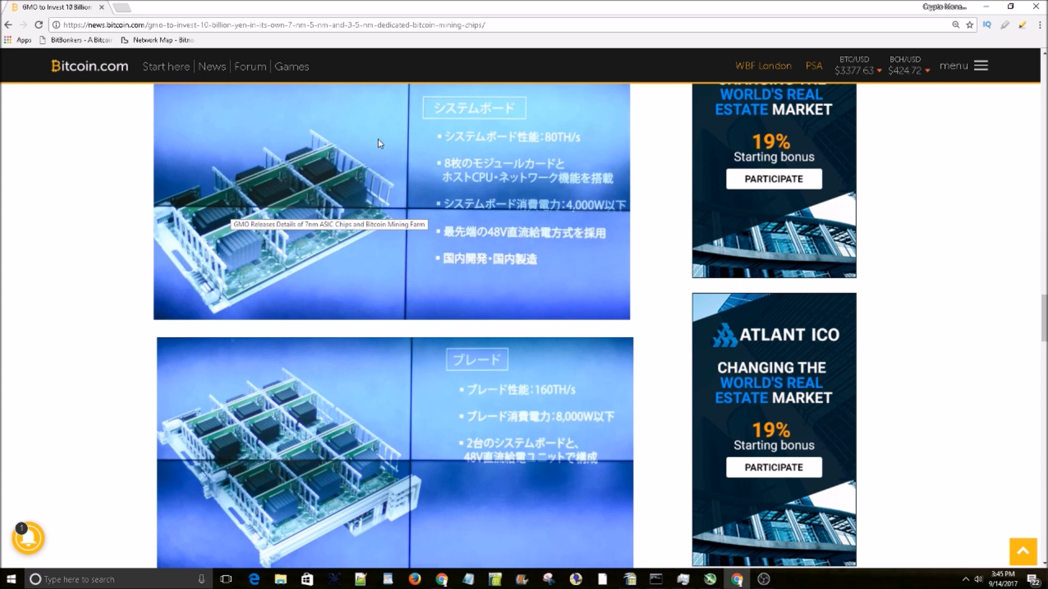
{"action": "mouse_move", "coordinate": [229, 135]}
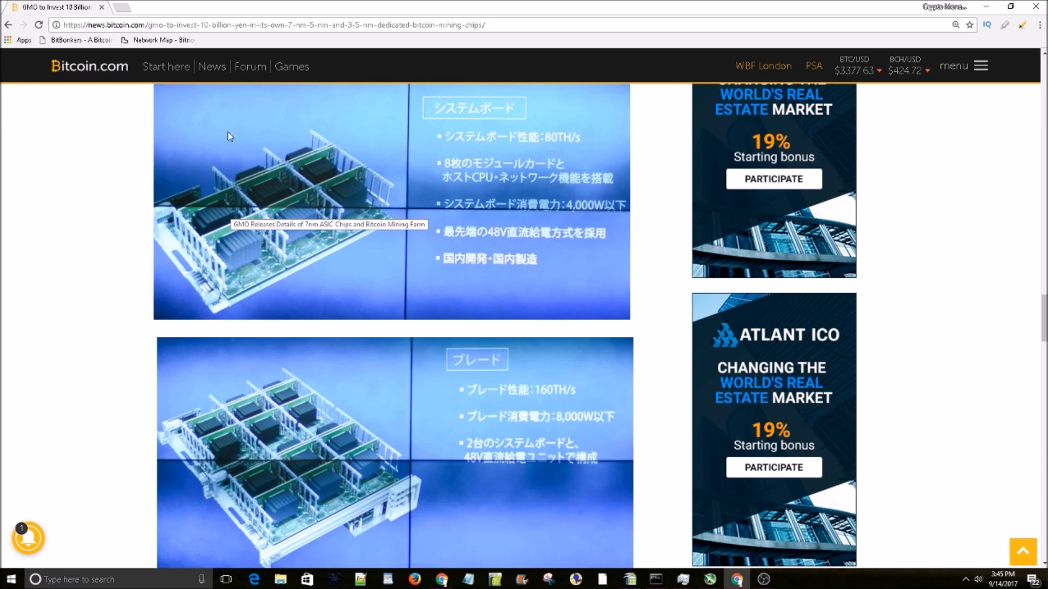
{"action": "scroll", "scroll_direction": "down", "scroll_amount": 3}
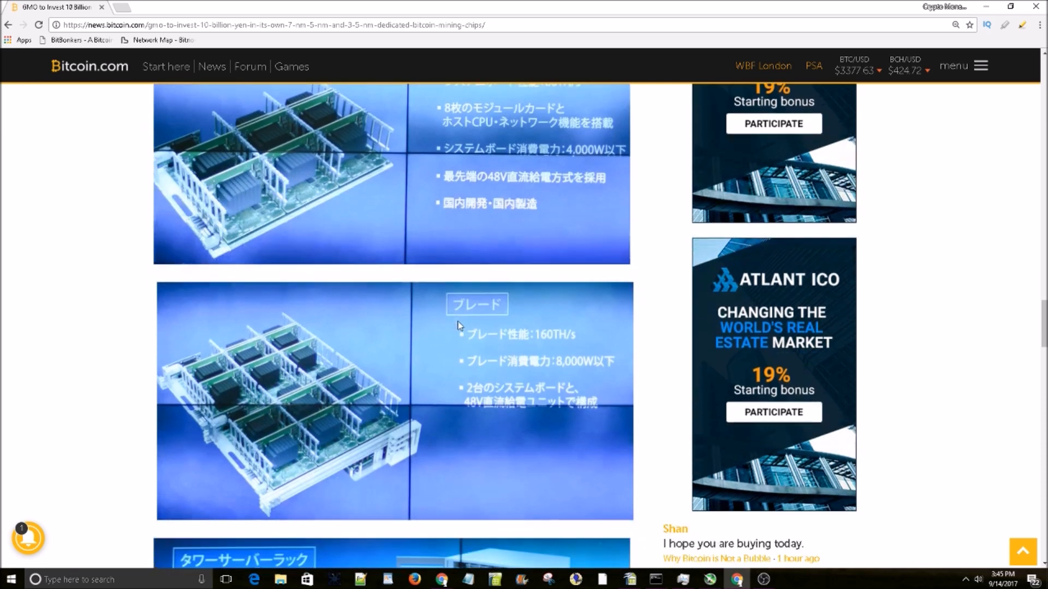
{"action": "scroll", "scroll_direction": "down", "scroll_amount": 3}
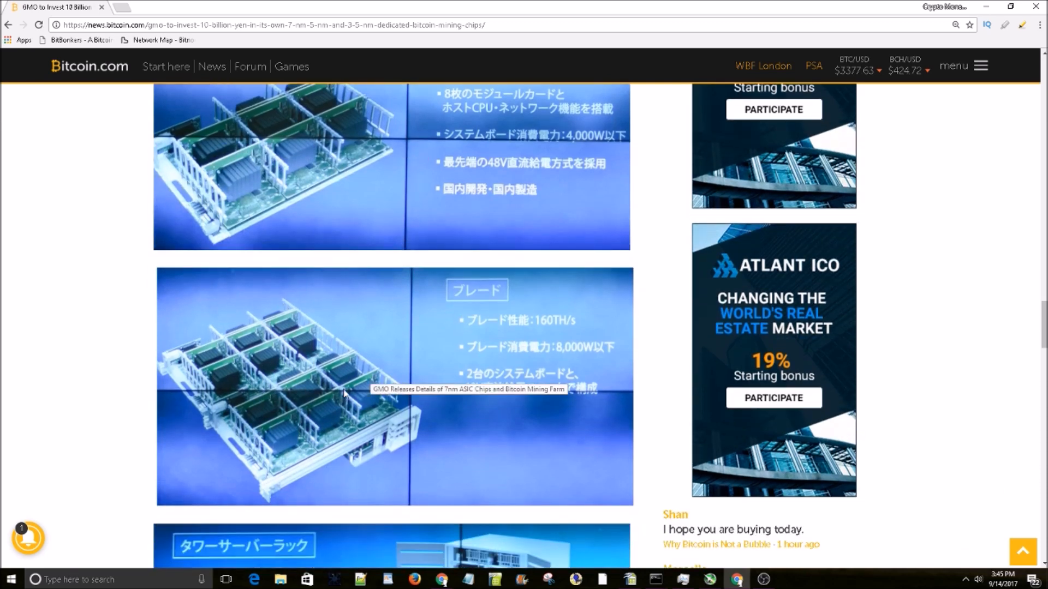
{"action": "mouse_move", "coordinate": [207, 334]}
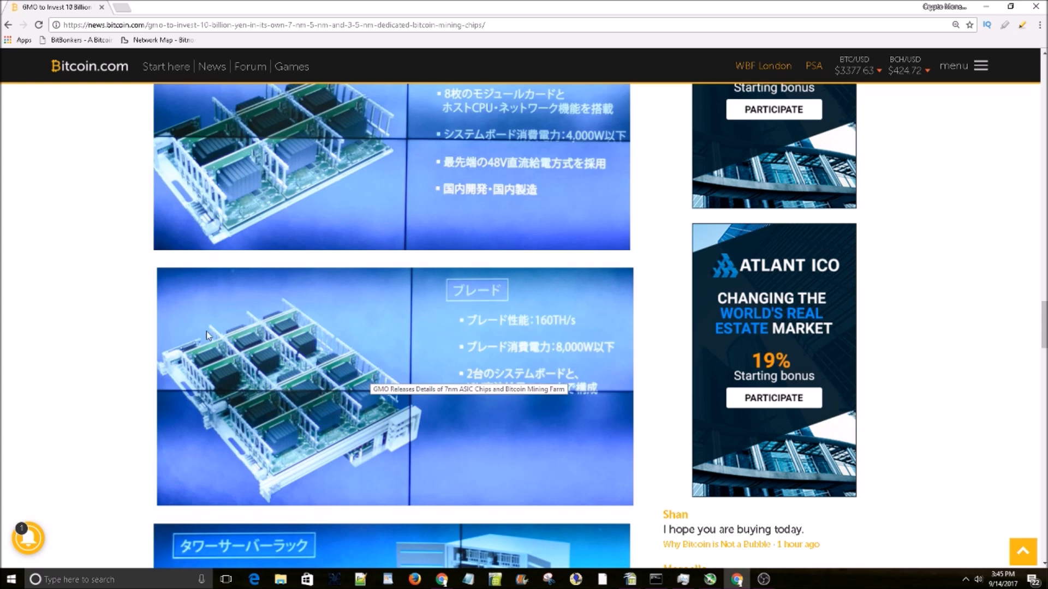
{"action": "mouse_move", "coordinate": [292, 408]}
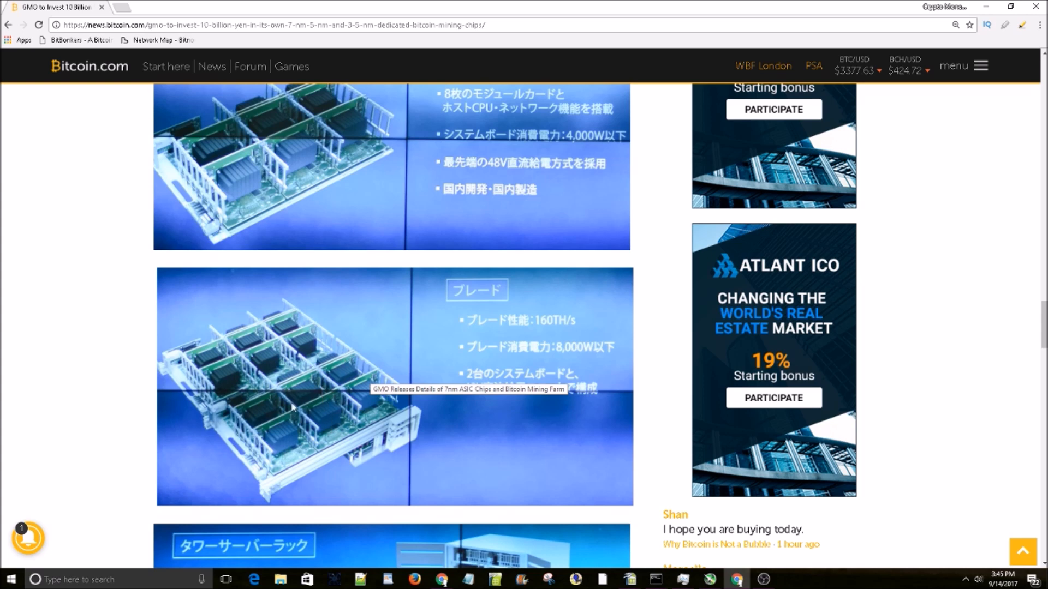
{"action": "mouse_move", "coordinate": [330, 341]}
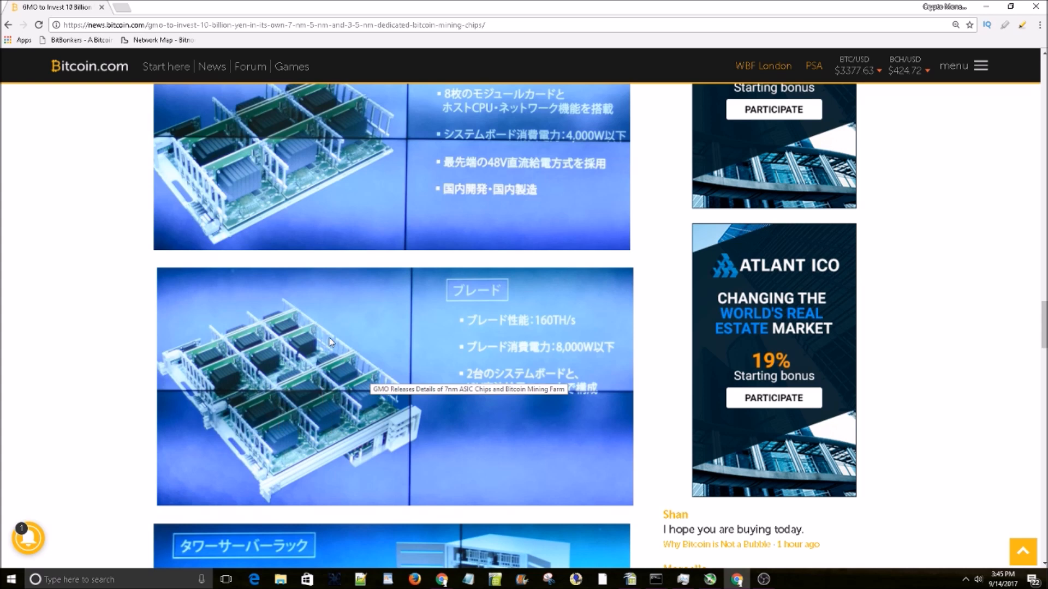
{"action": "scroll", "scroll_direction": "down", "scroll_amount": 3}
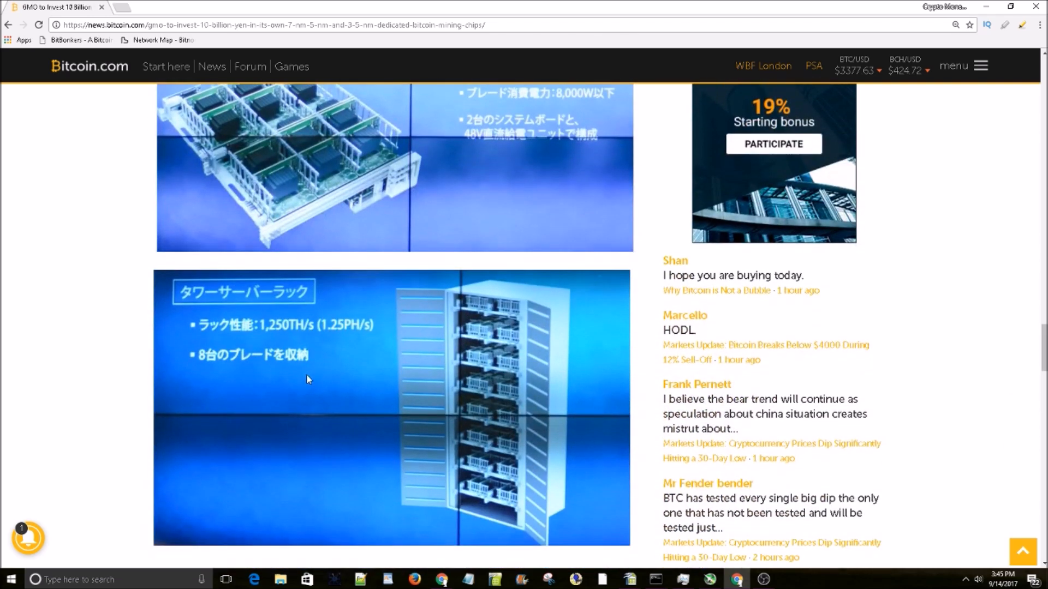
{"action": "mouse_move", "coordinate": [408, 322]}
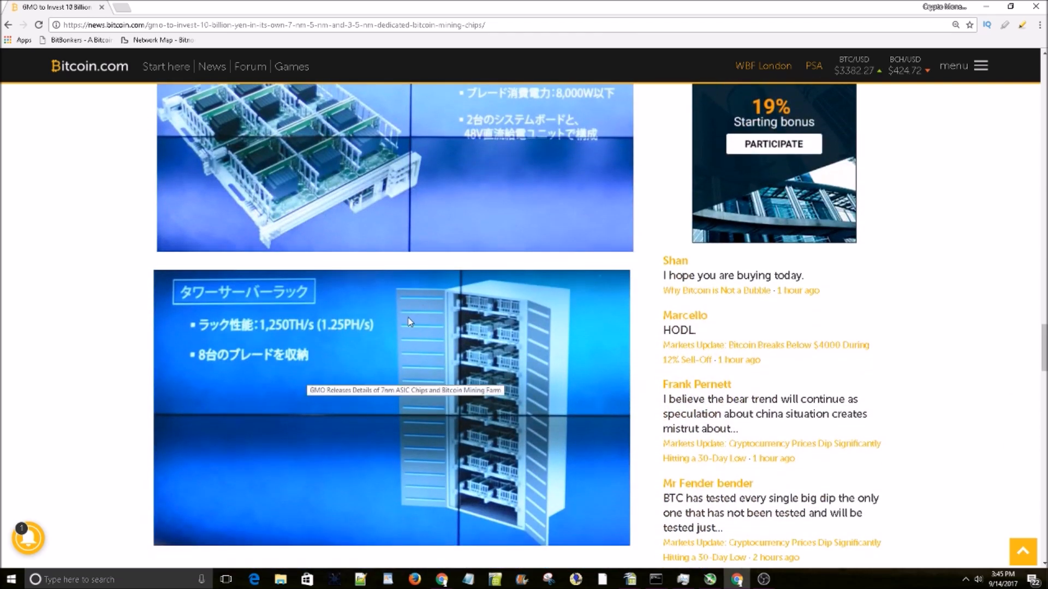
{"action": "mouse_move", "coordinate": [403, 358]}
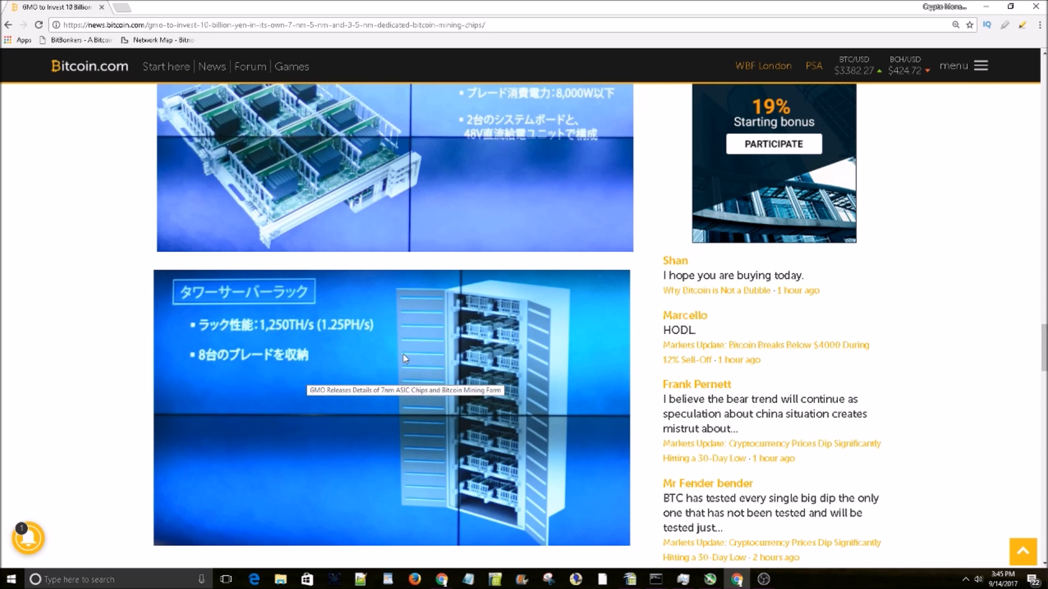
{"action": "mouse_move", "coordinate": [399, 355]}
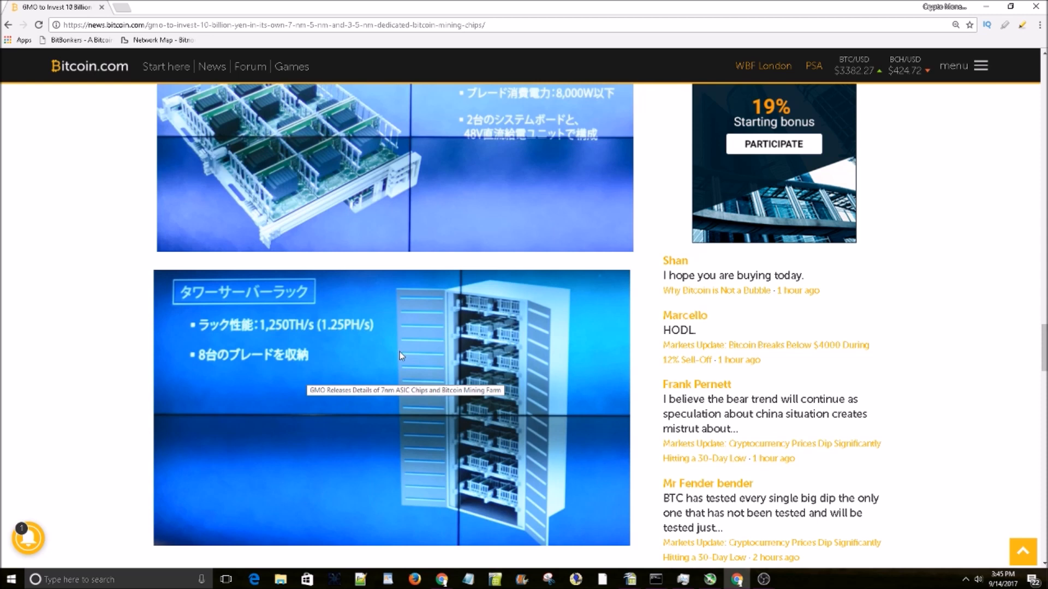
{"action": "mouse_move", "coordinate": [494, 303]}
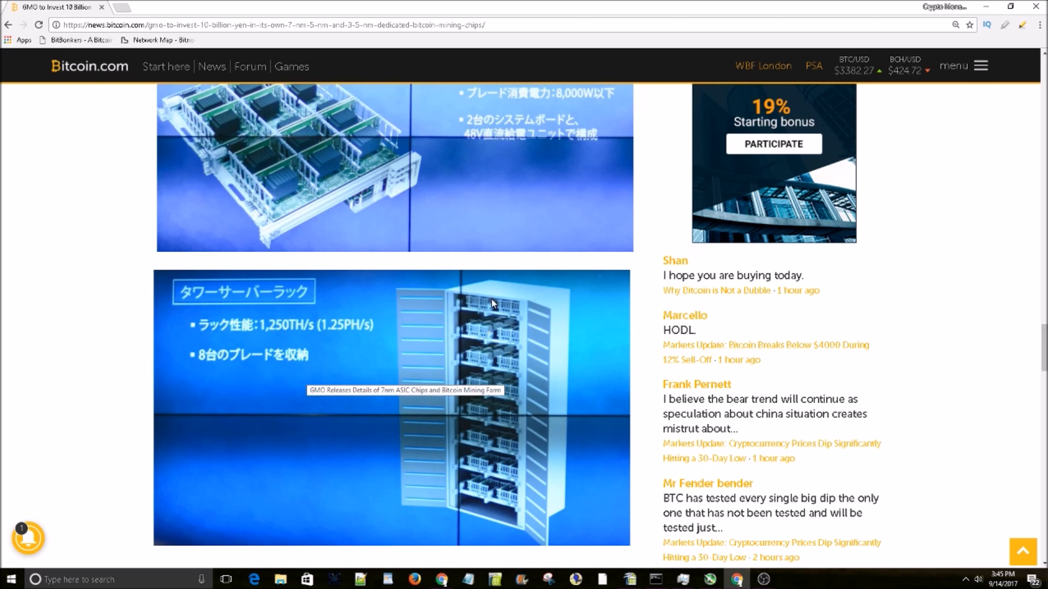
{"action": "mouse_move", "coordinate": [474, 393]}
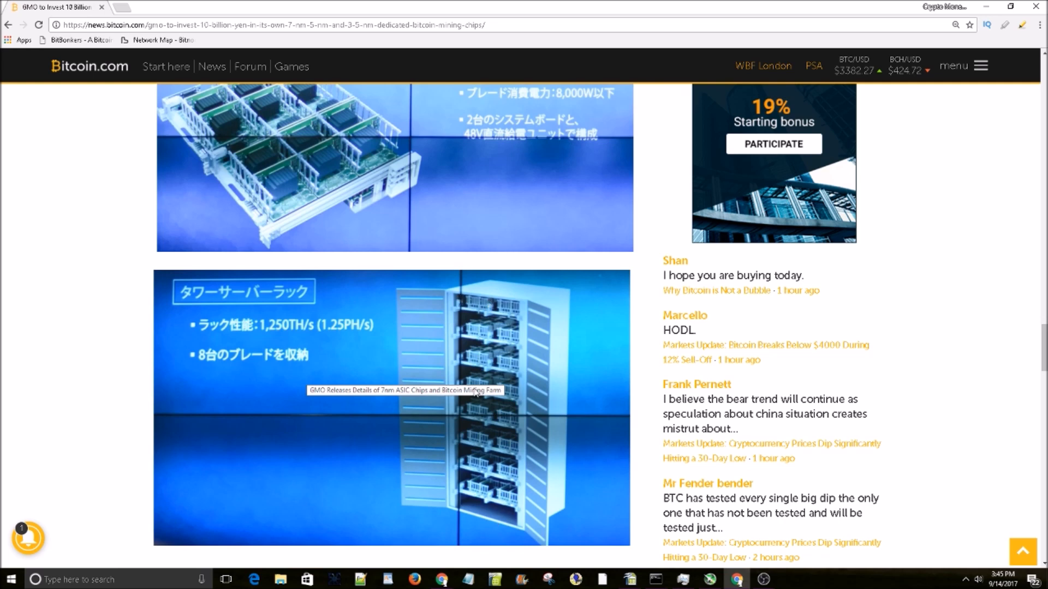
{"action": "mouse_move", "coordinate": [554, 360]}
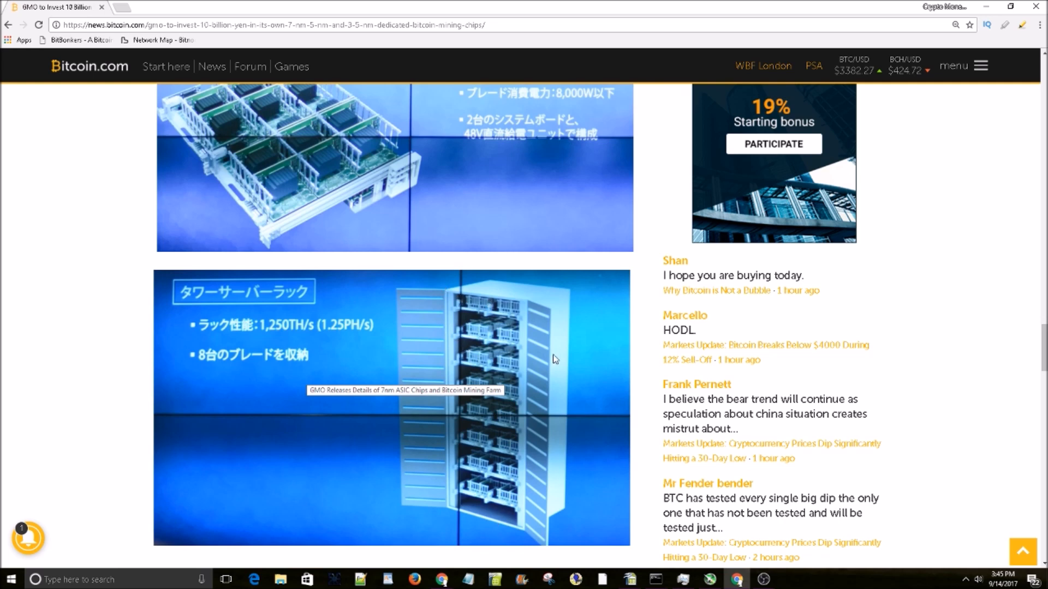
{"action": "scroll", "scroll_direction": "down", "scroll_amount": 3}
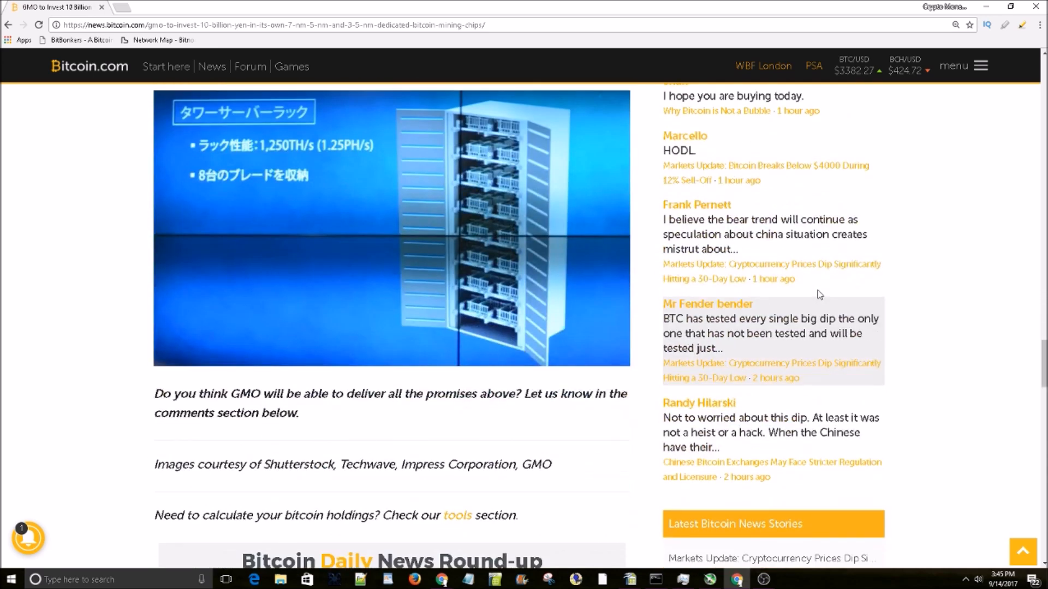
{"action": "mouse_move", "coordinate": [695, 293]}
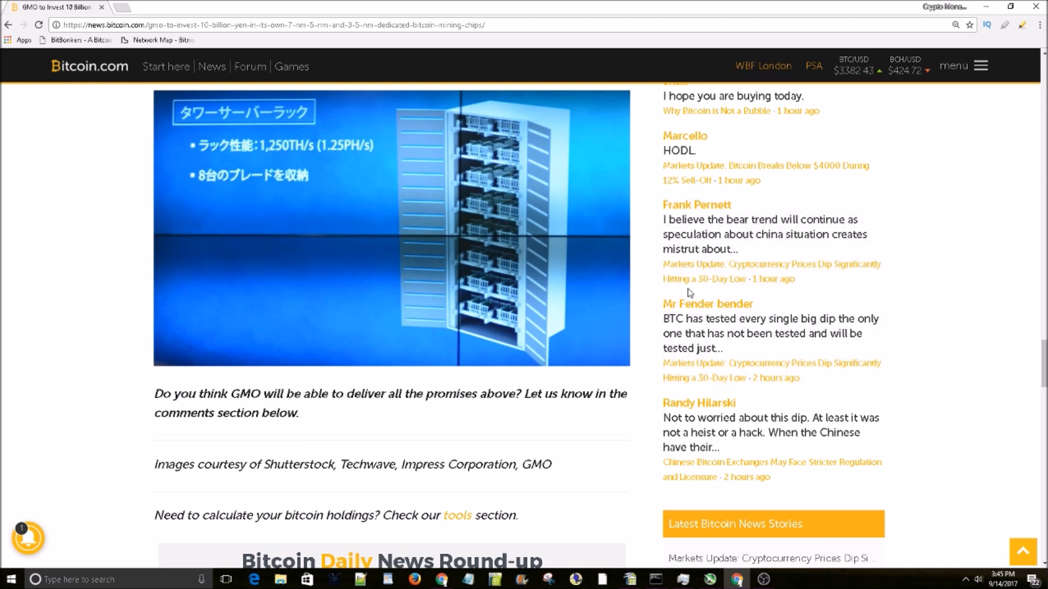
{"action": "mouse_move", "coordinate": [982, 379]}
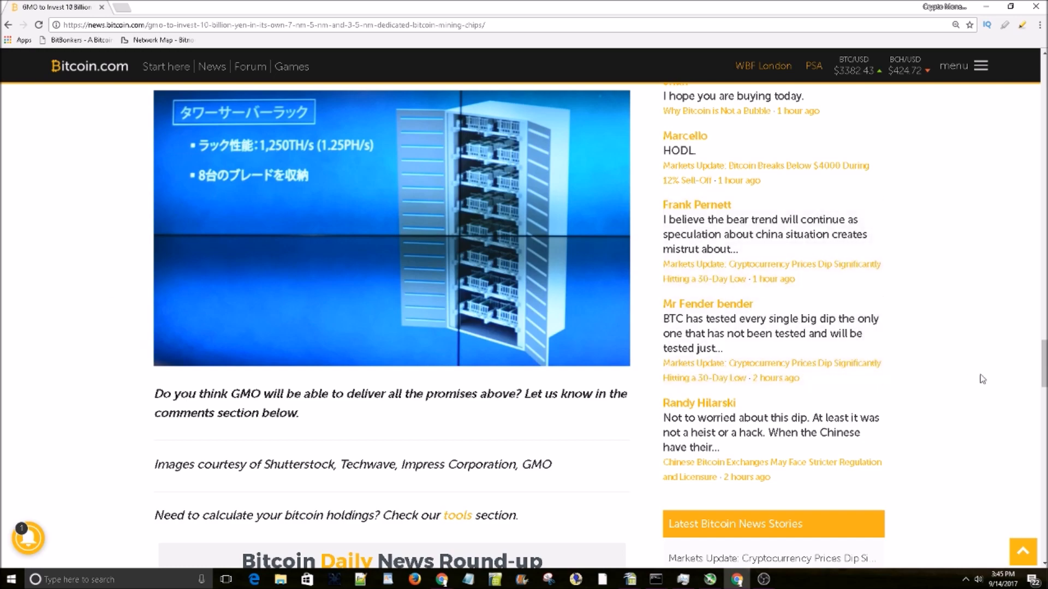
{"action": "scroll", "scroll_direction": "up", "scroll_amount": 3}
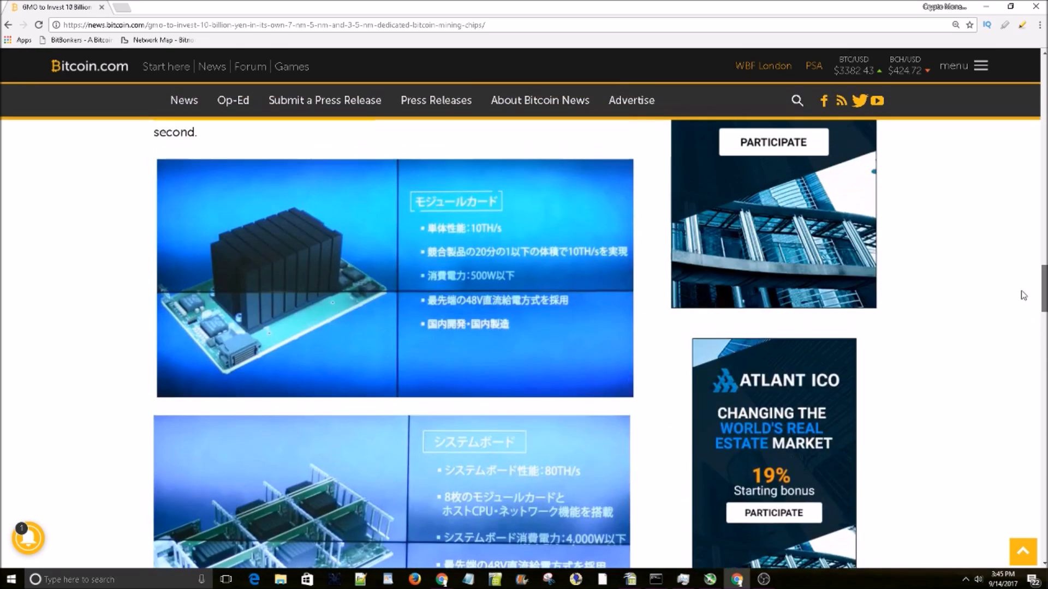
{"action": "scroll", "scroll_direction": "up", "scroll_amount": 3}
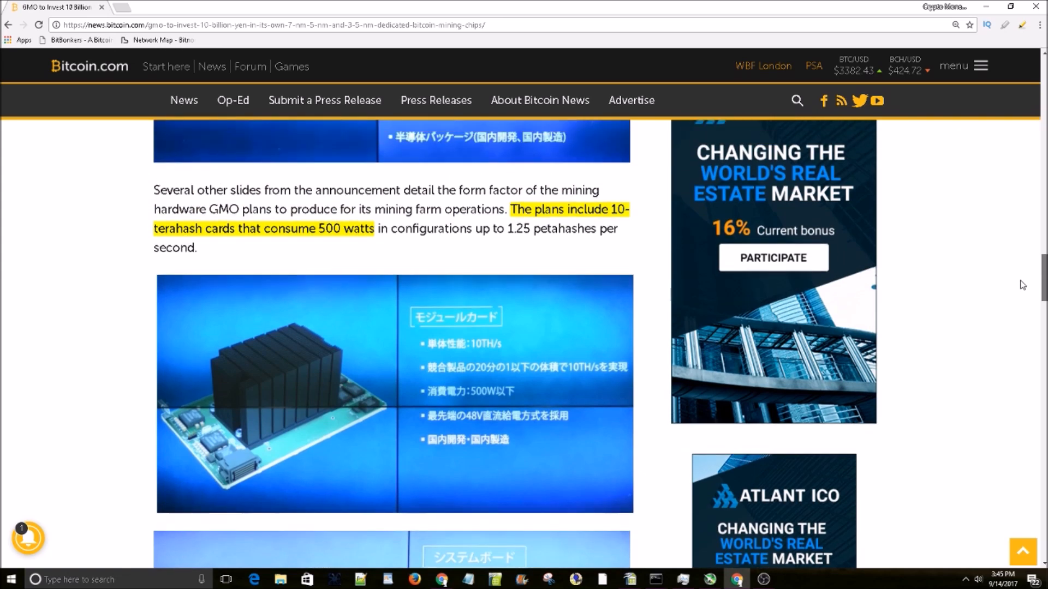
{"action": "scroll", "scroll_direction": "down", "scroll_amount": 3}
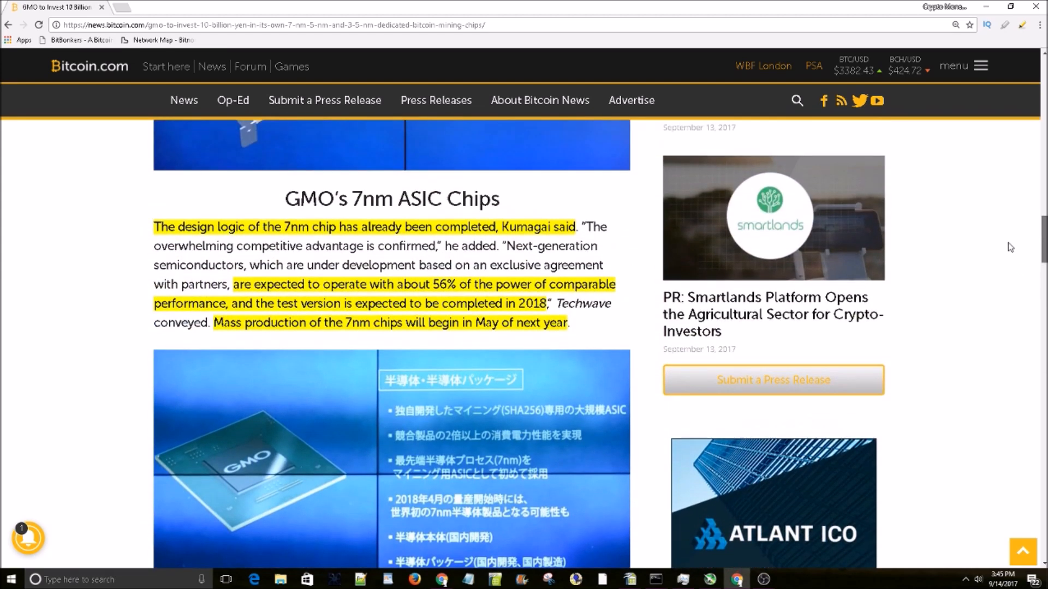
{"action": "scroll", "scroll_direction": "down", "scroll_amount": 3}
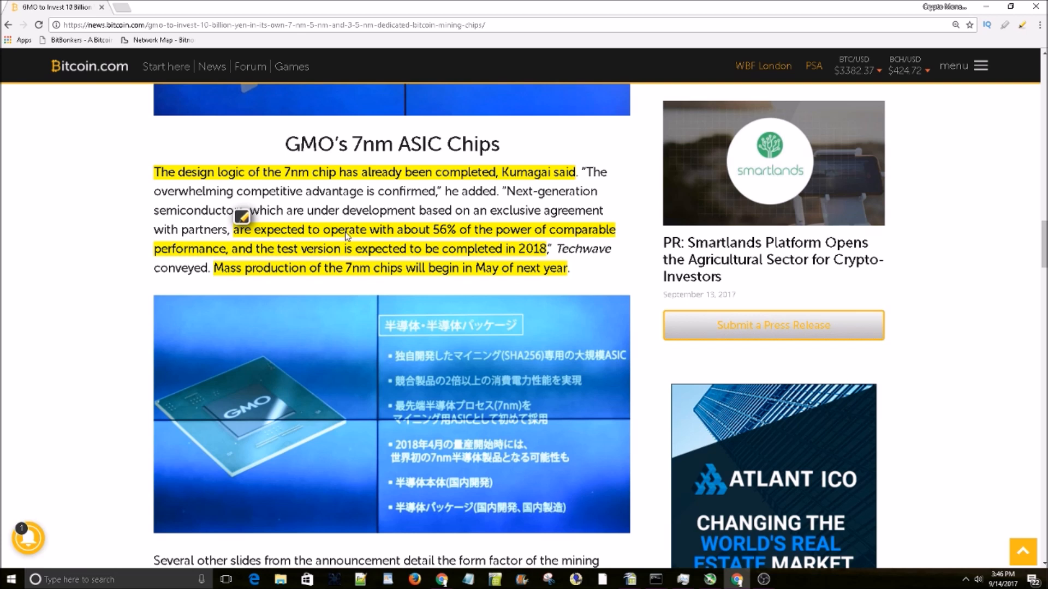
{"action": "mouse_move", "coordinate": [395, 234]}
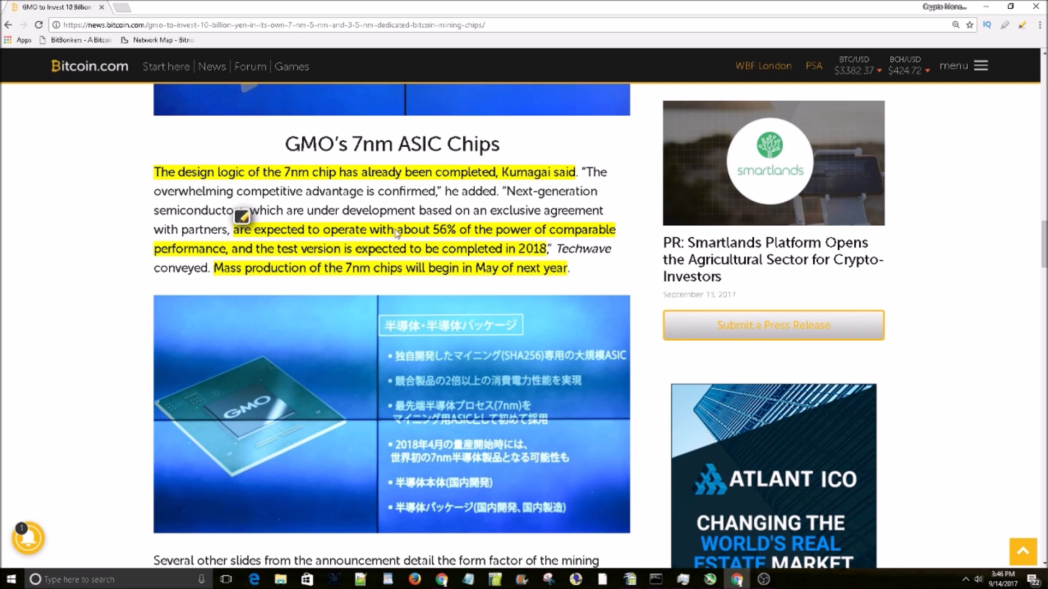
{"action": "mouse_move", "coordinate": [391, 266]}
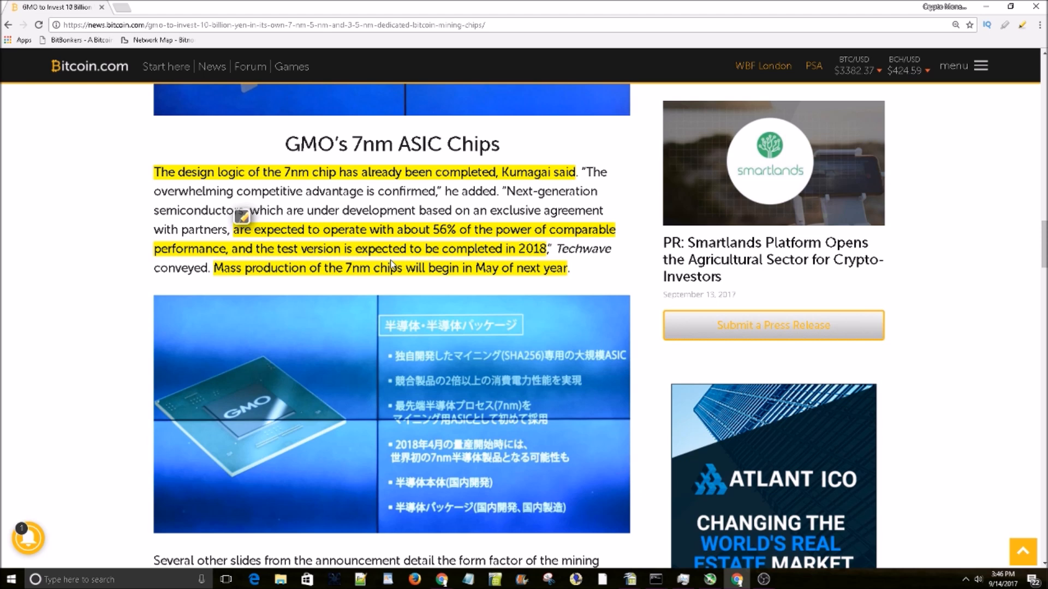
{"action": "scroll", "scroll_direction": "down", "scroll_amount": 3}
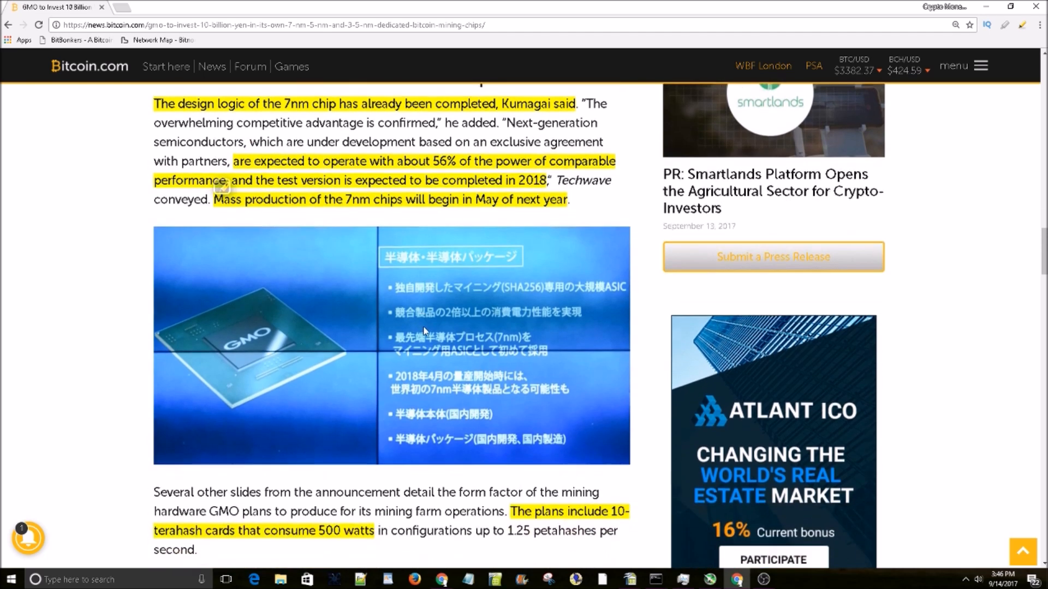
{"action": "scroll", "scroll_direction": "down", "scroll_amount": 3}
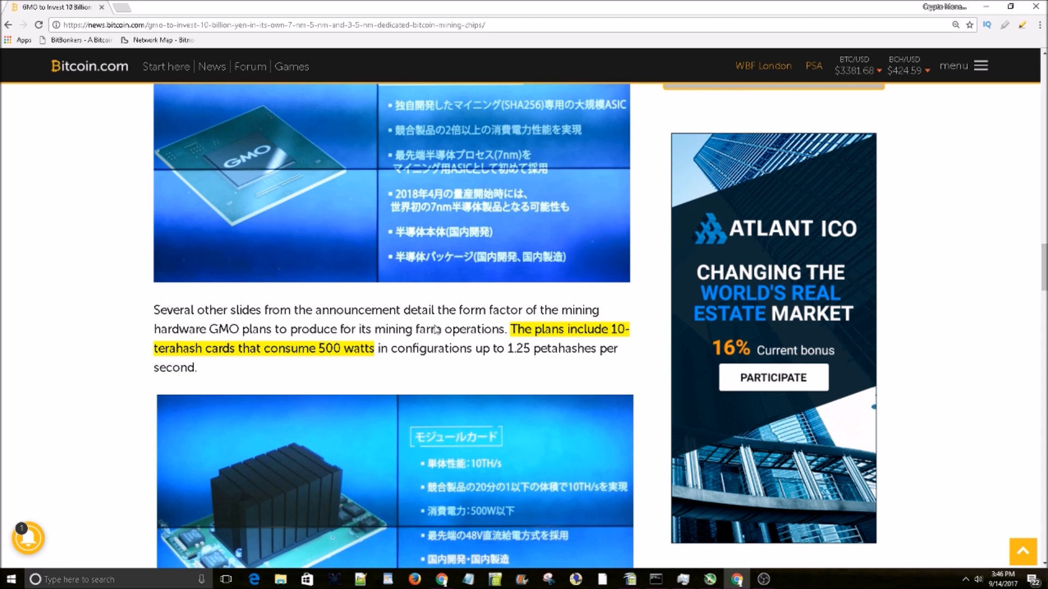
{"action": "scroll", "scroll_direction": "down", "scroll_amount": 3}
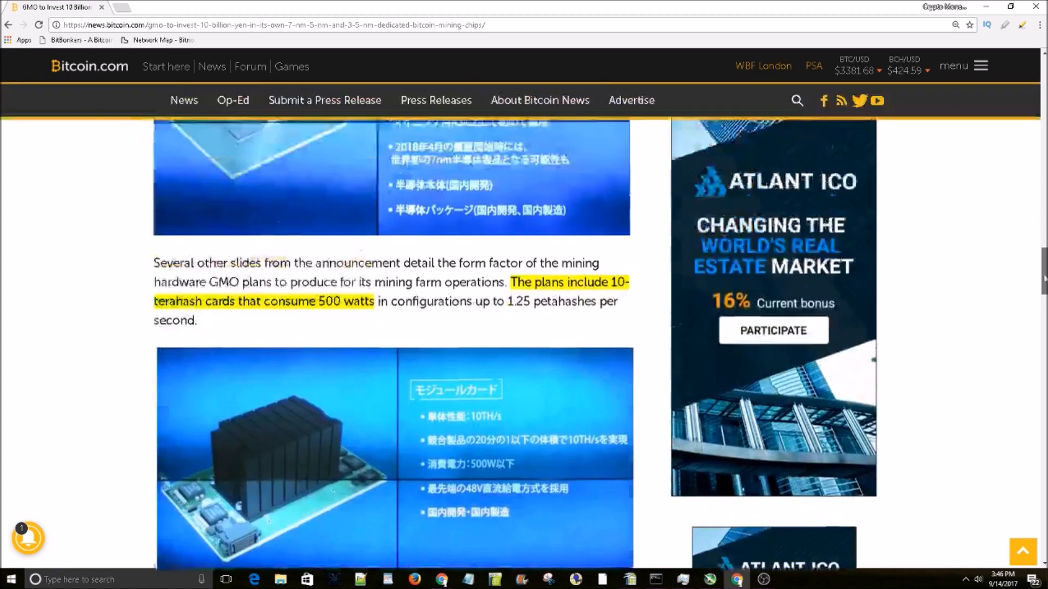
{"action": "scroll", "scroll_direction": "down", "scroll_amount": 3}
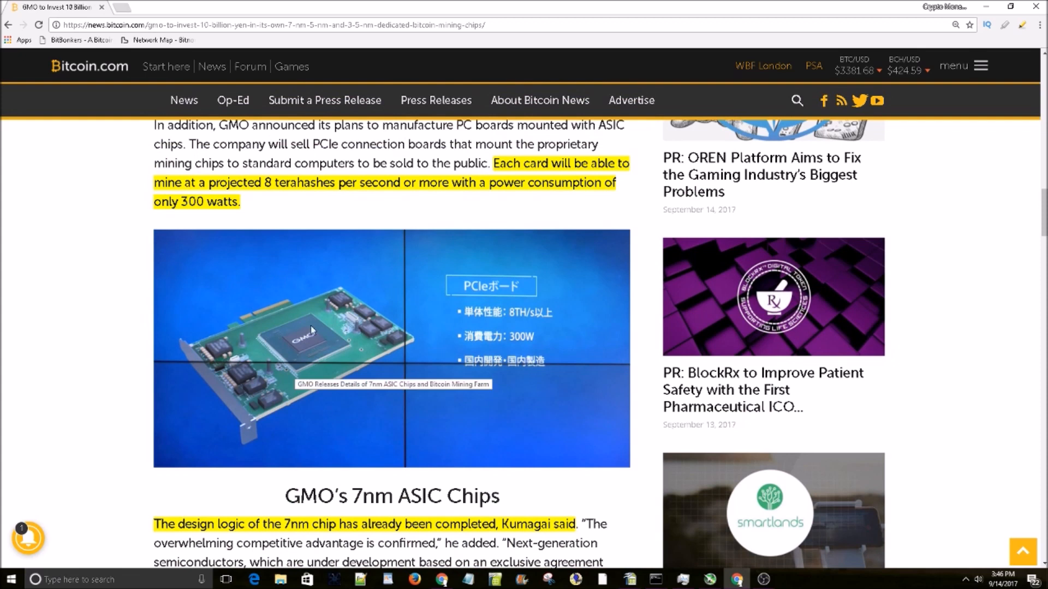
{"action": "mouse_move", "coordinate": [56, 270]}
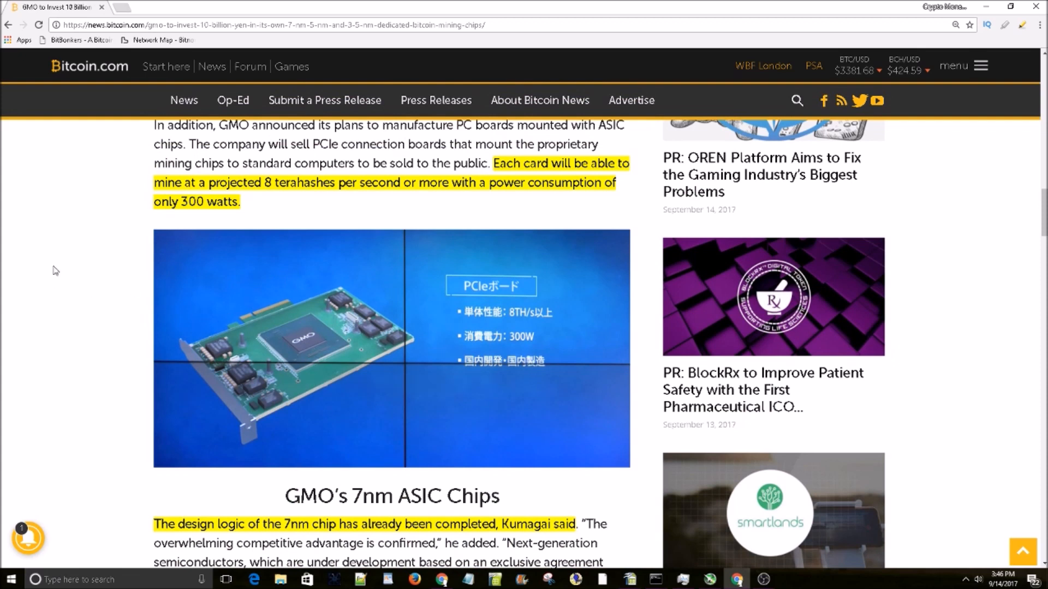
{"action": "mouse_move", "coordinate": [637, 261]}
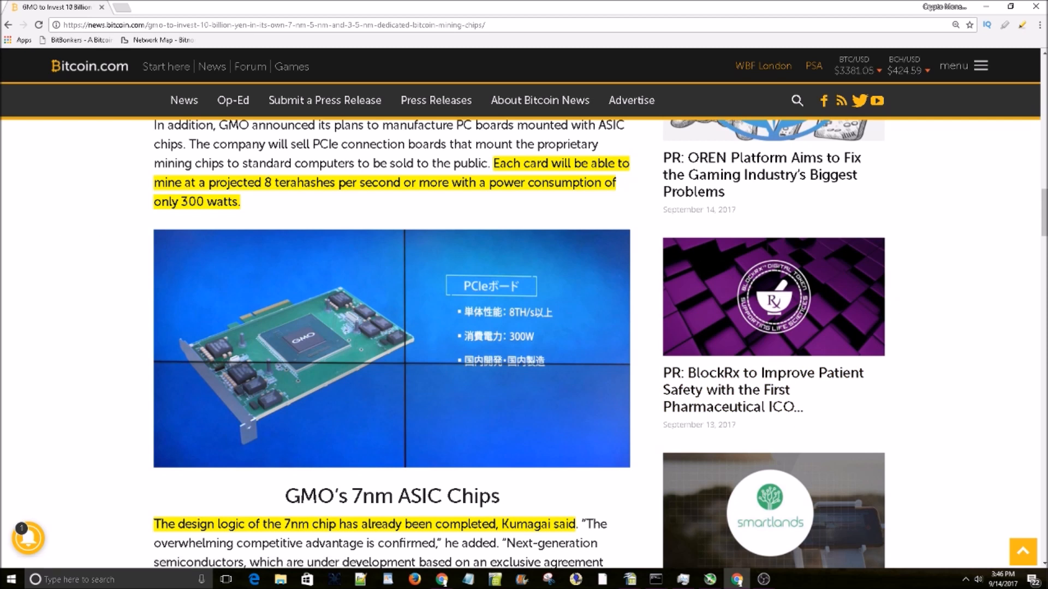
{"action": "mouse_move", "coordinate": [17, 268]}
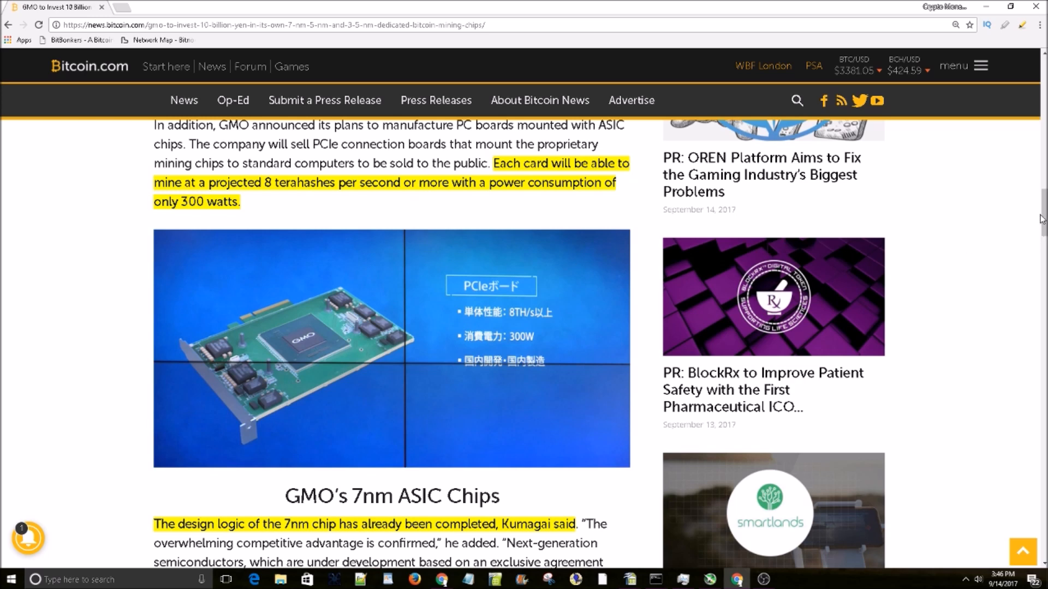
{"action": "scroll", "scroll_direction": "down", "scroll_amount": 3}
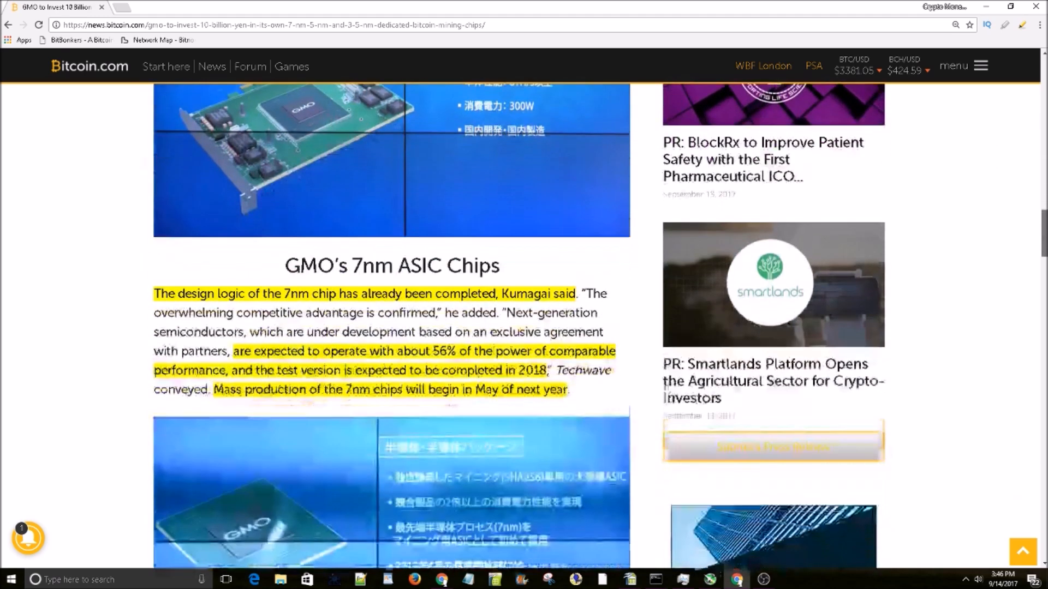
{"action": "scroll", "scroll_direction": "down", "scroll_amount": 3}
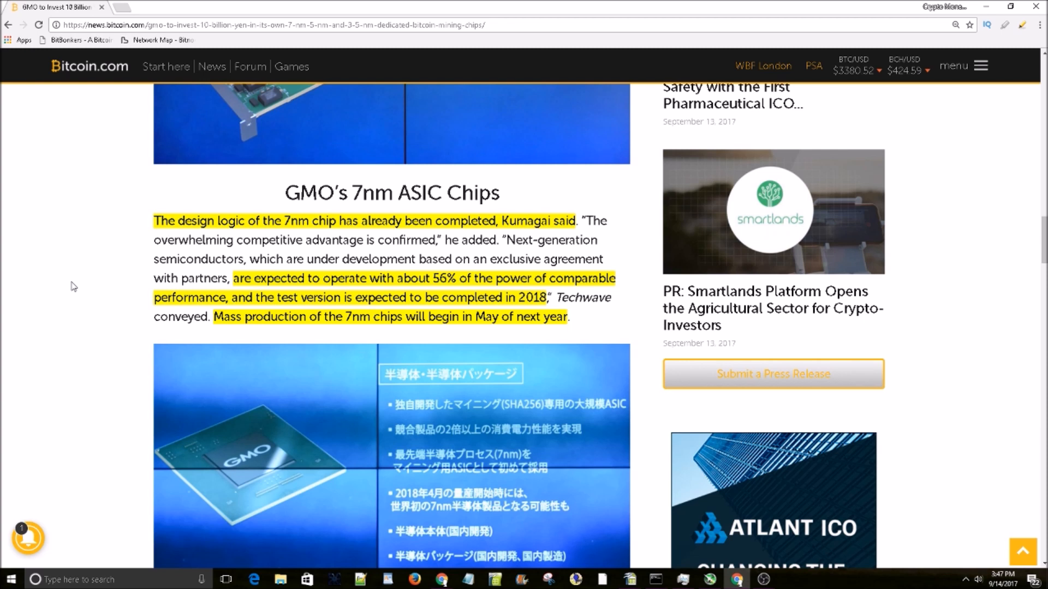
{"action": "mouse_move", "coordinate": [88, 289]}
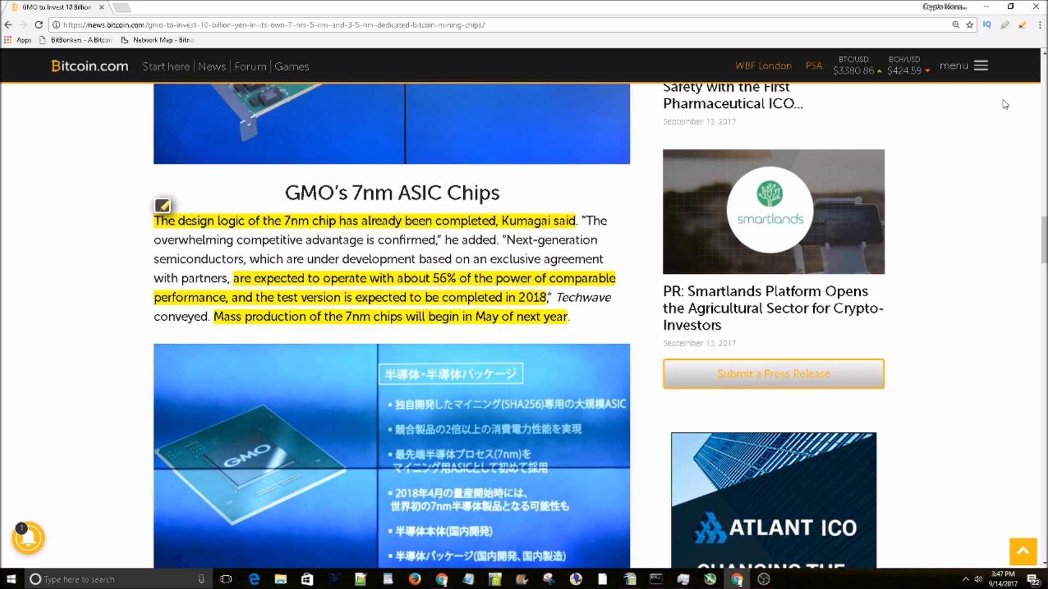
{"action": "scroll", "scroll_direction": "down", "scroll_amount": 3}
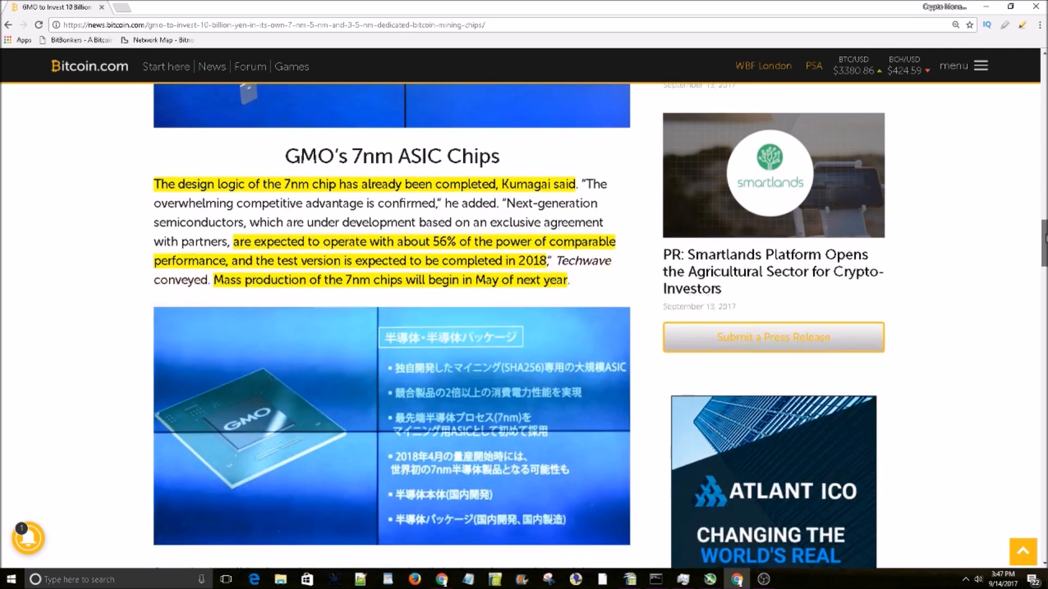
{"action": "scroll", "scroll_direction": "up", "scroll_amount": 3}
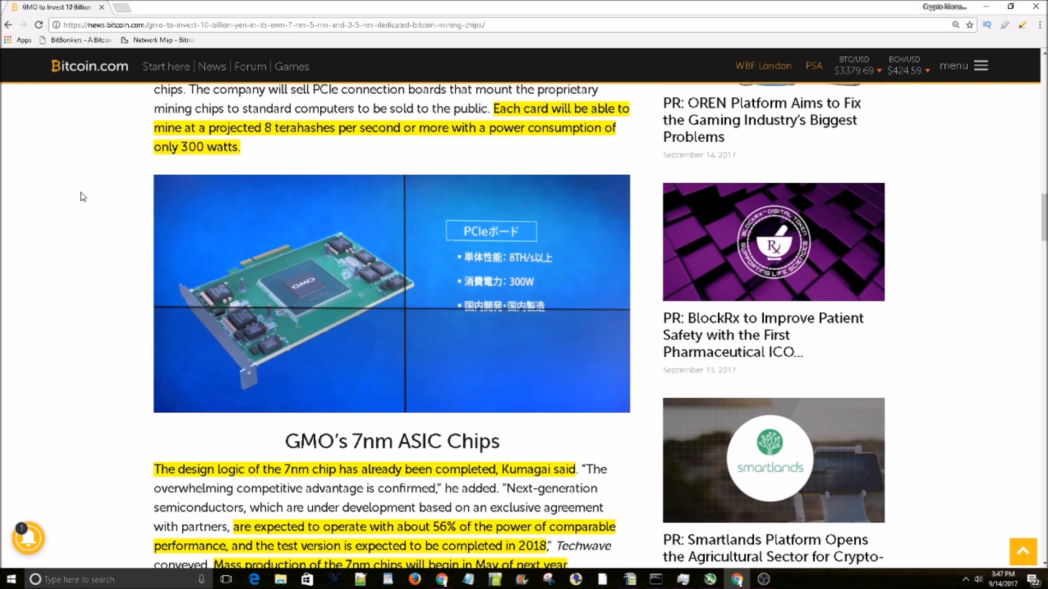
{"action": "mouse_move", "coordinate": [124, 235]}
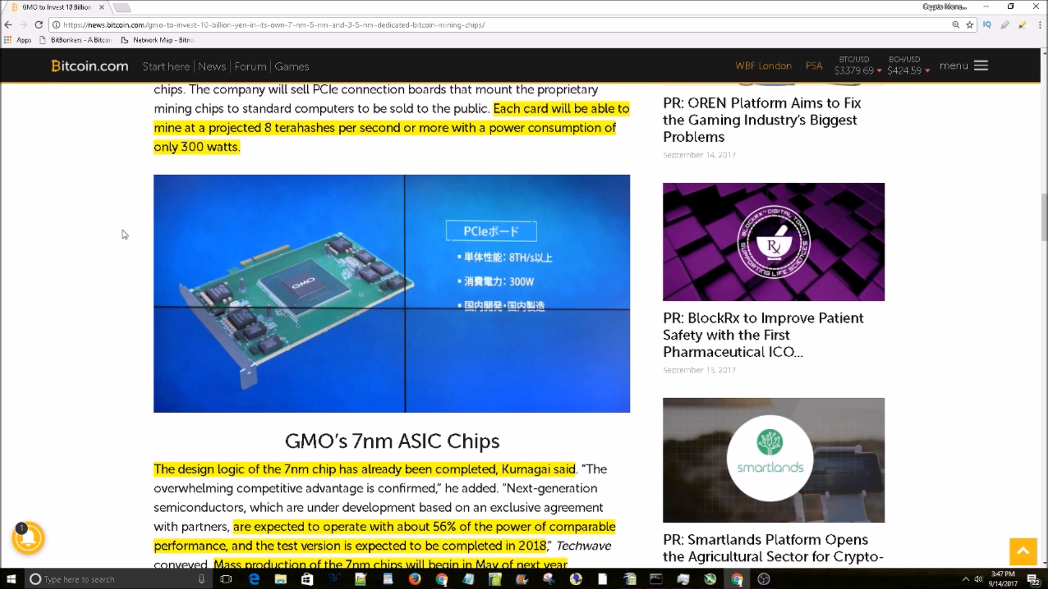